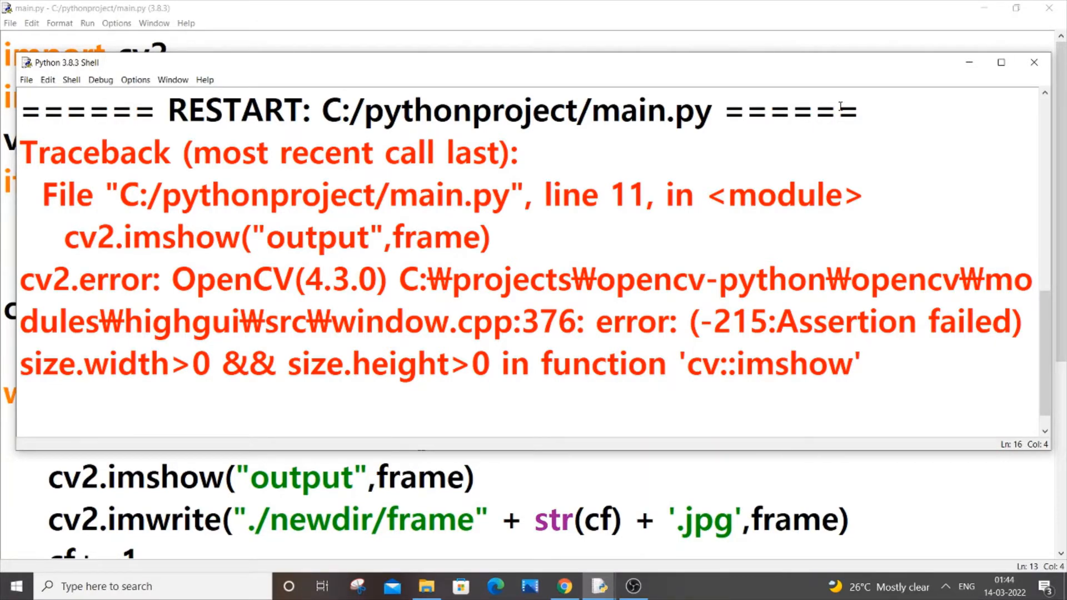
# - Bring the main.py editor window in front of the Python Shell's imshow traceback
pyautogui.click(98, 429)
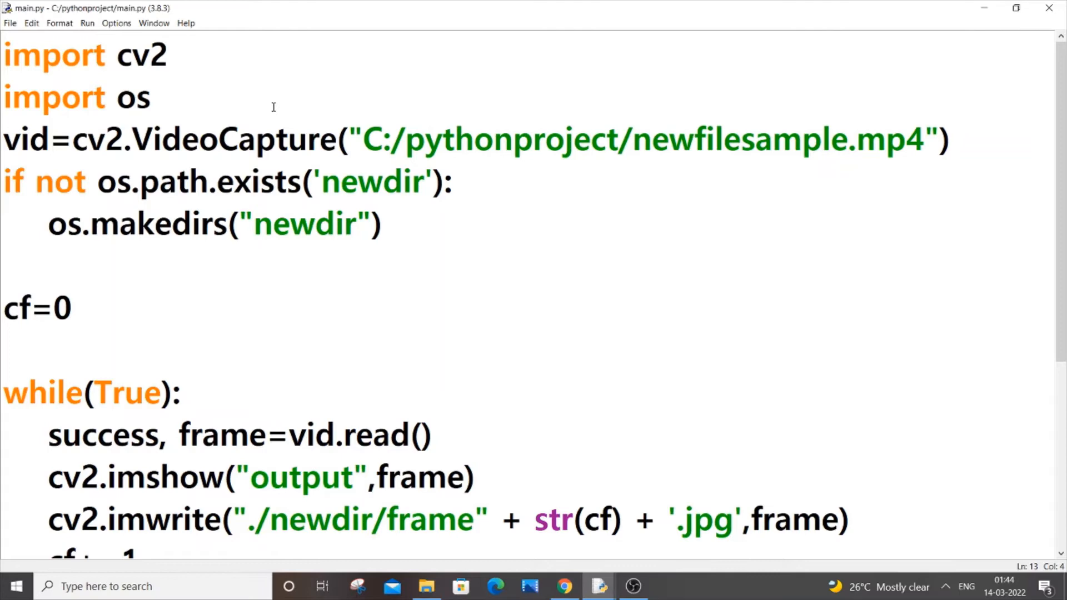
pyautogui.scroll(-3)
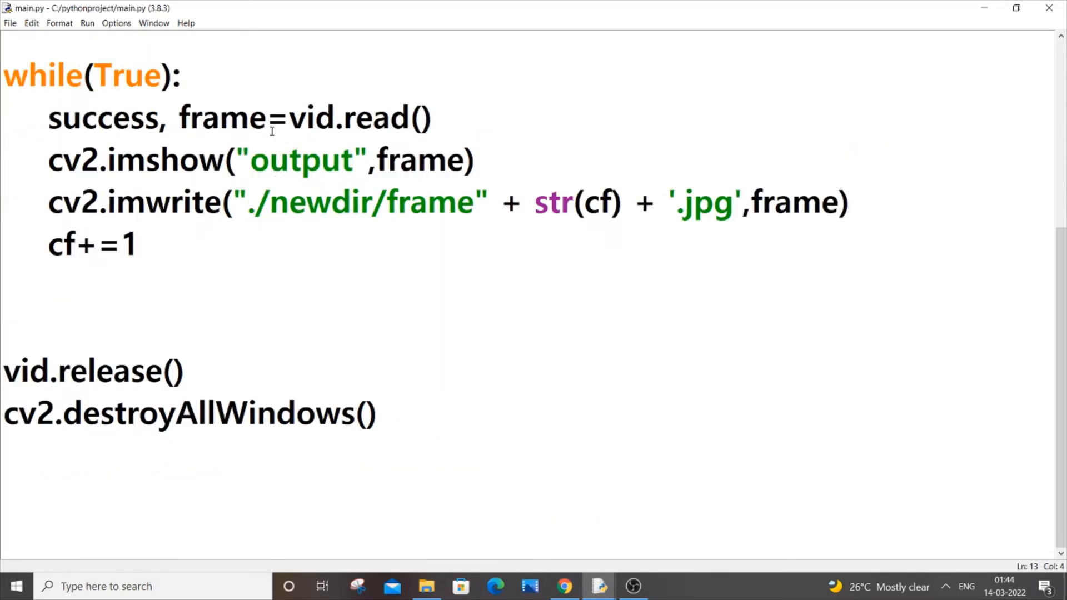
pyautogui.scroll(3)
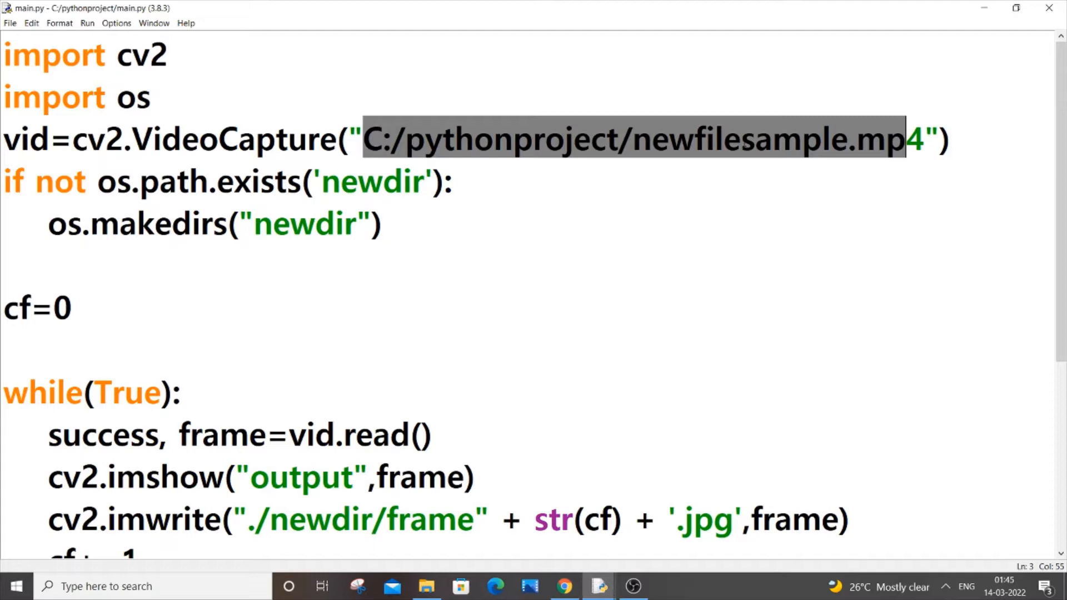
pyautogui.click(740, 140)
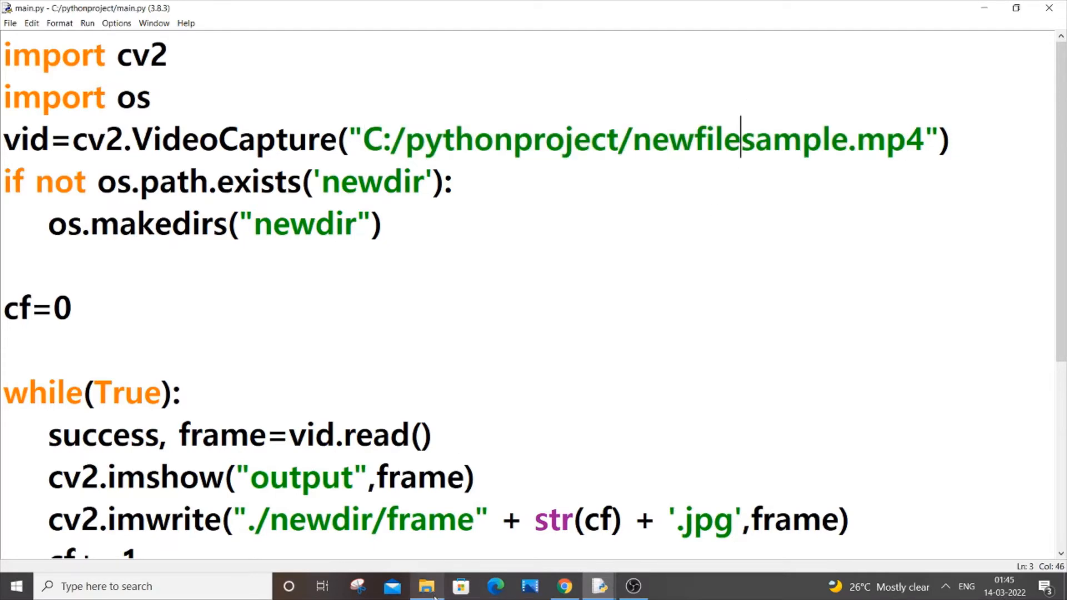
# - Switch to File Explorer and open the newfile folder holding the sample video
pyautogui.click(426, 585)
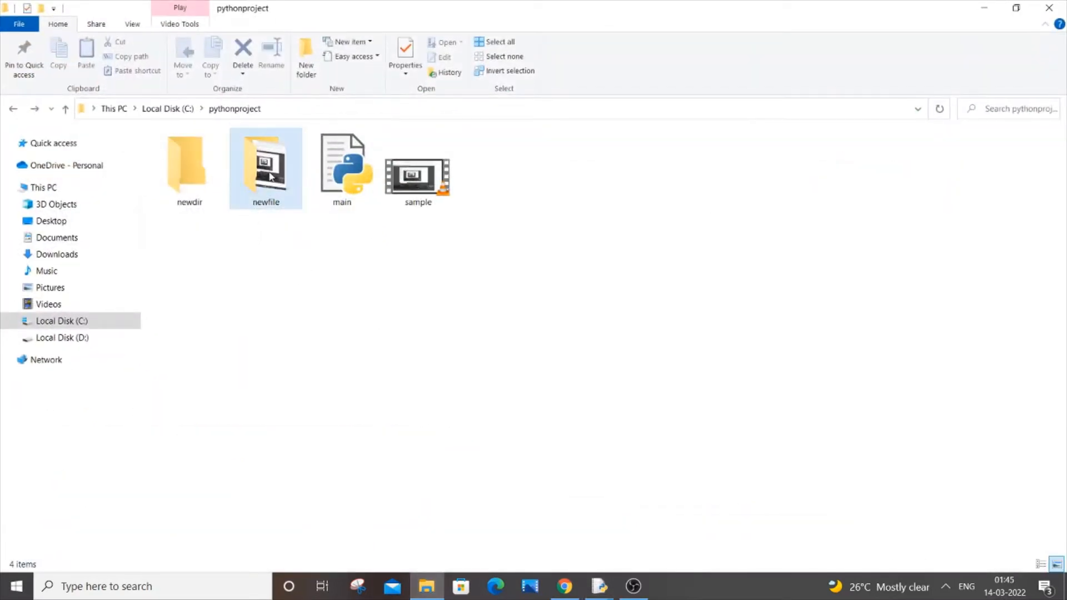
pyautogui.doubleClick(265, 167)
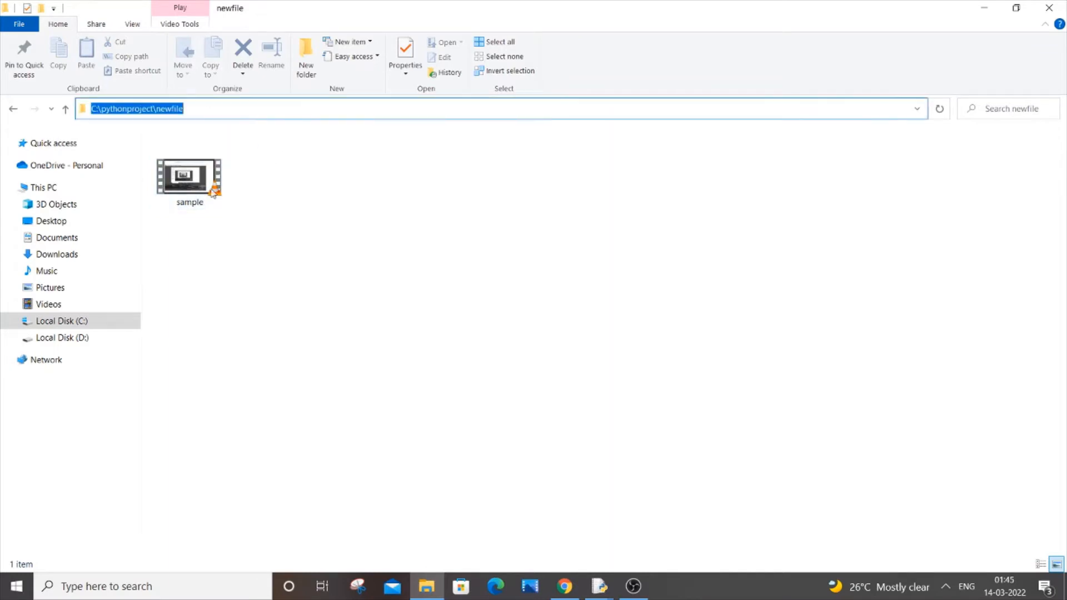
pyautogui.moveTo(222, 121)
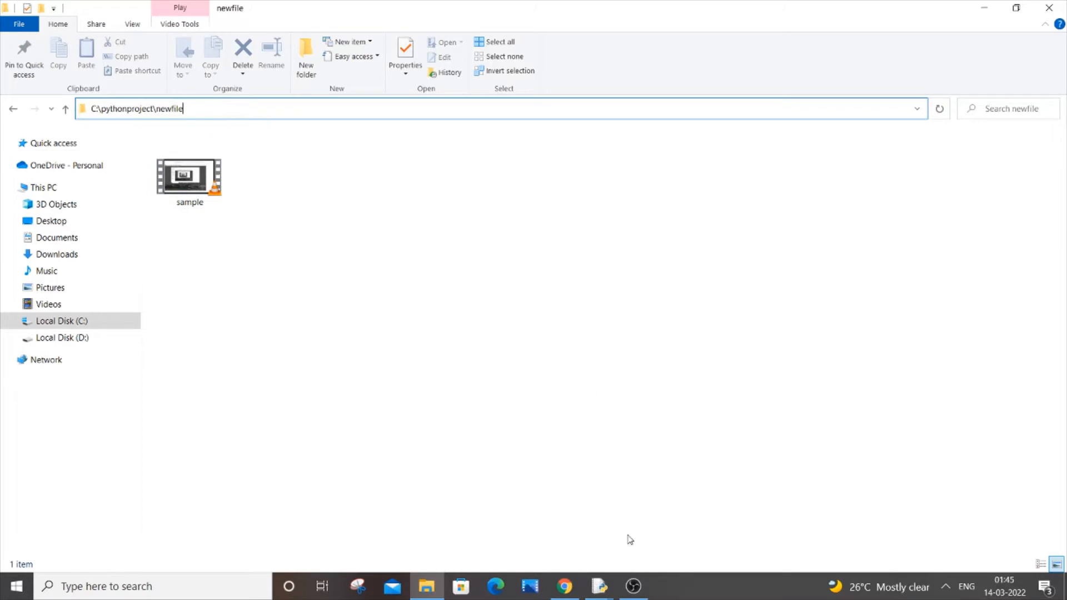
# - Rewrite the VideoCapture path in main.py as C:/pythonproject/newfile/sample.mp4
pyautogui.click(598, 586)
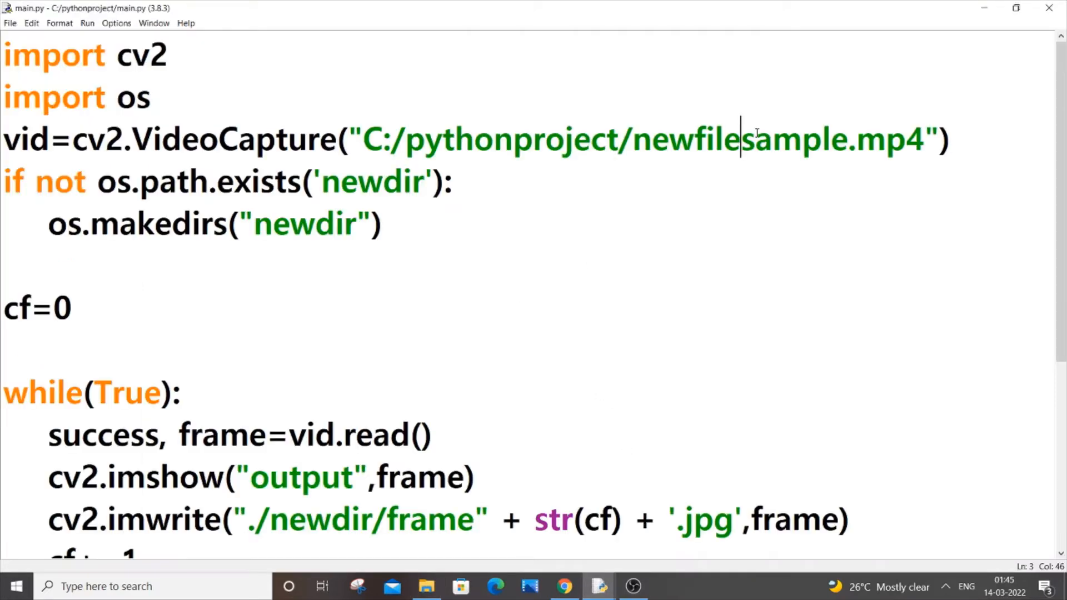
pyautogui.write('/')
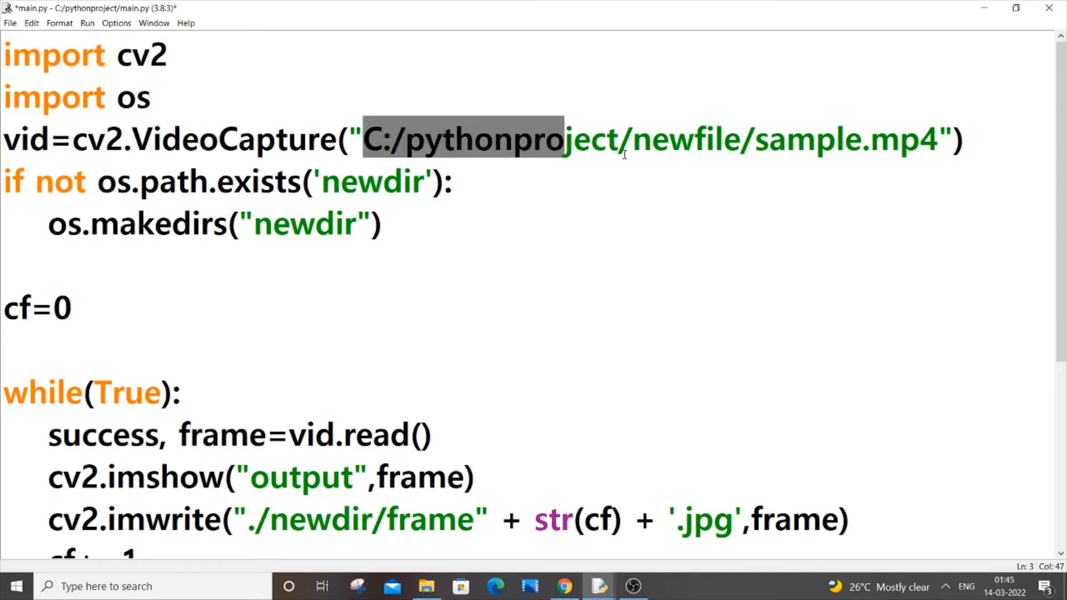
pyautogui.click(961, 140)
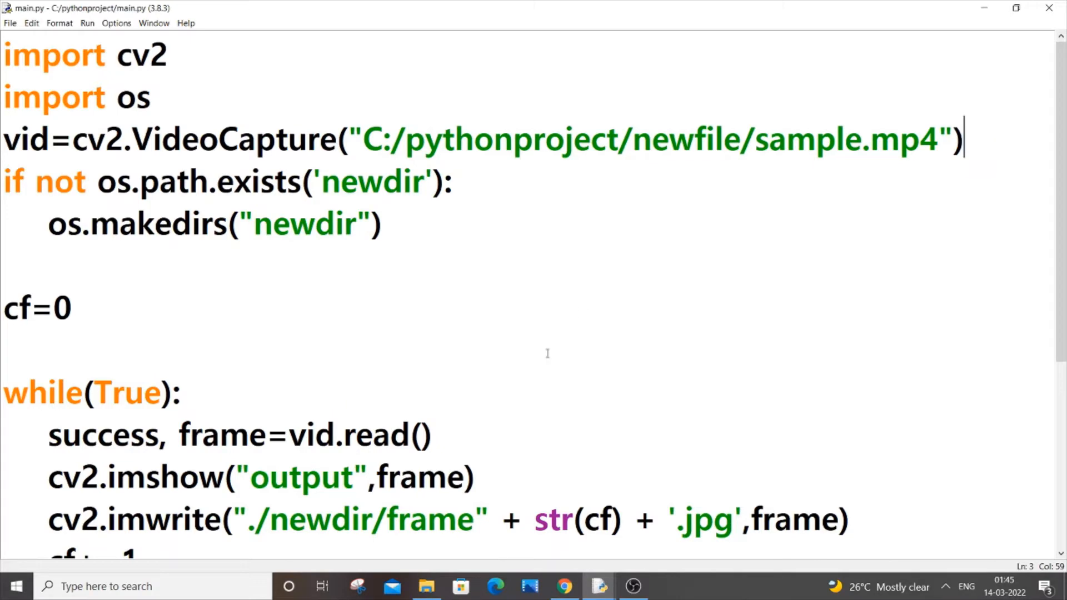
pyautogui.click(426, 585)
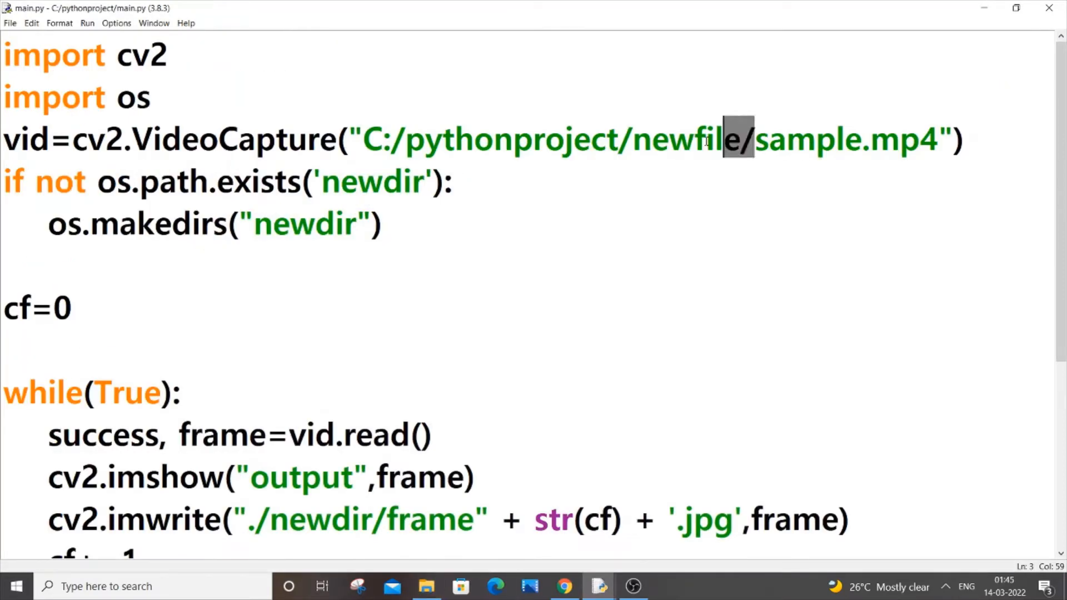
pyautogui.moveTo(724, 140); pyautogui.dragTo(364, 140)
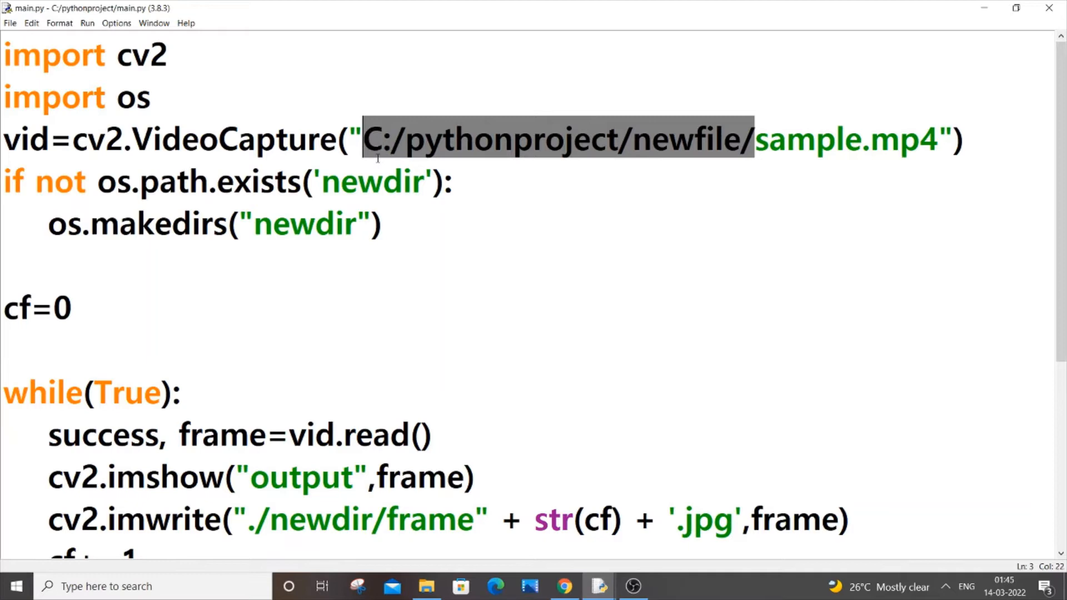
pyautogui.press('Delete')
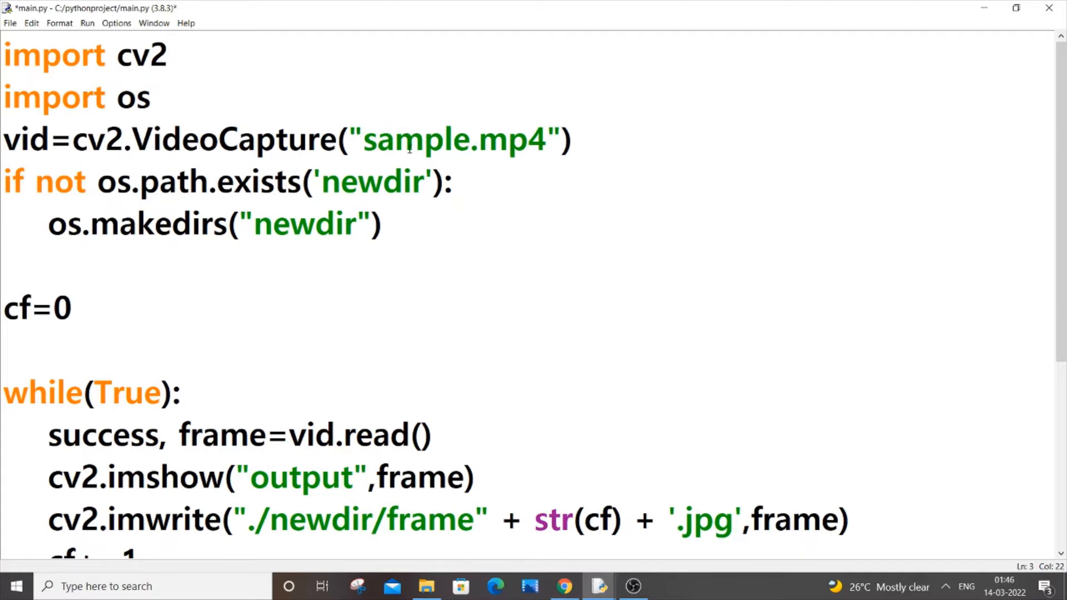
pyautogui.write('C:/pythonproject/newfile/')
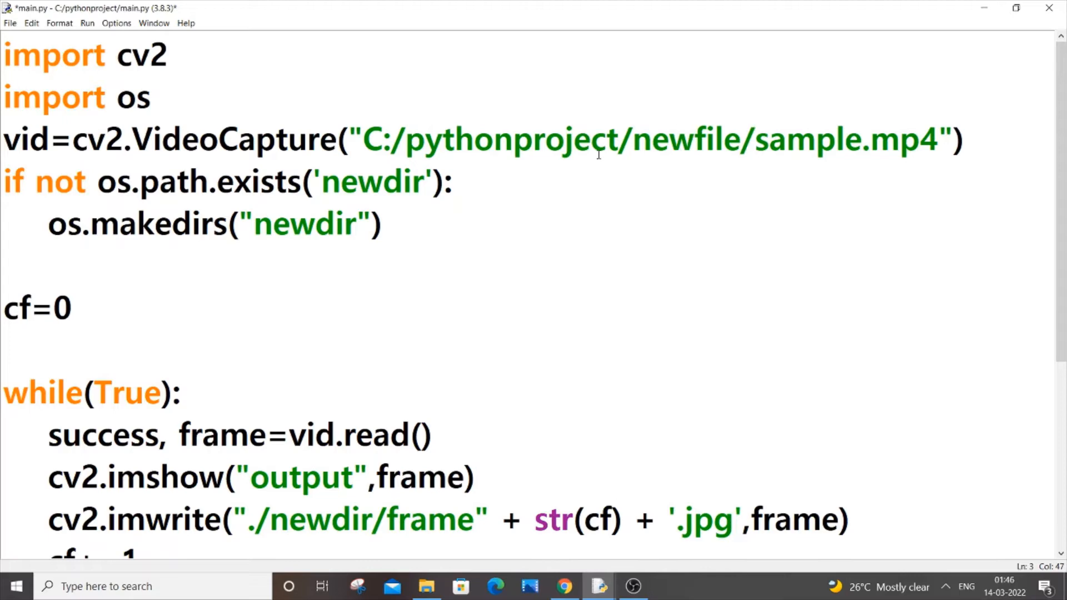
# - Highlight the video path, vid.read() call and success variable, placing the caret after the read line
pyautogui.scroll(-3)
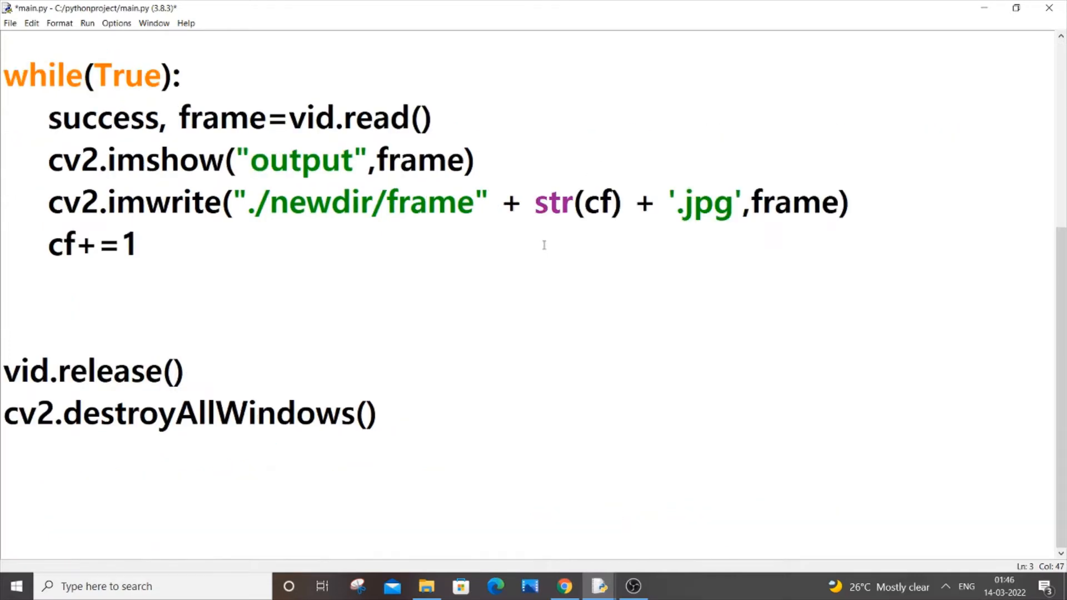
pyautogui.scroll(3)
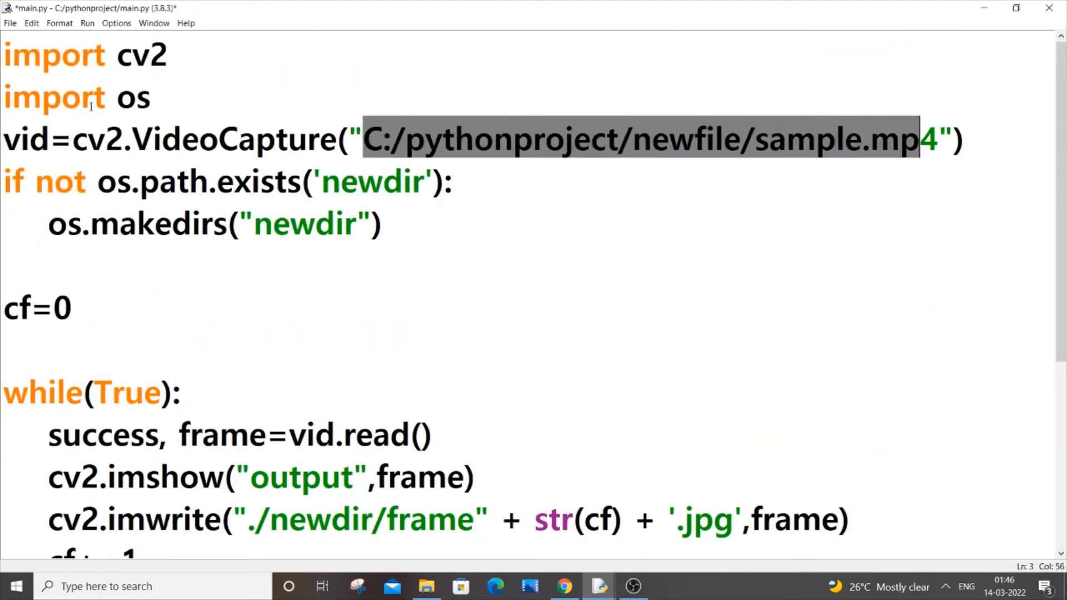
pyautogui.doubleClick(25, 139)
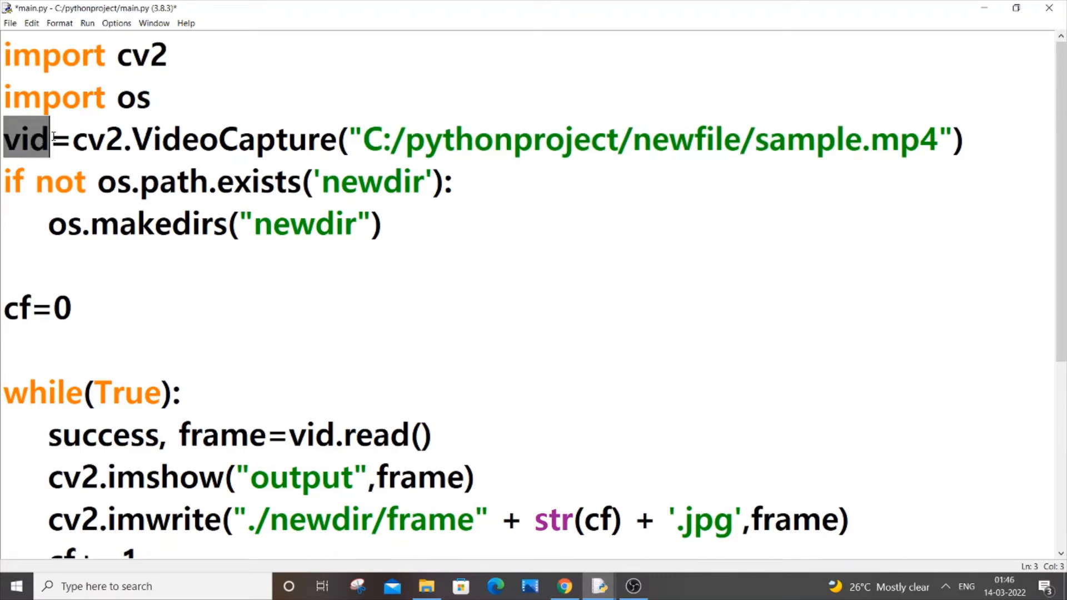
pyautogui.scroll(-3)
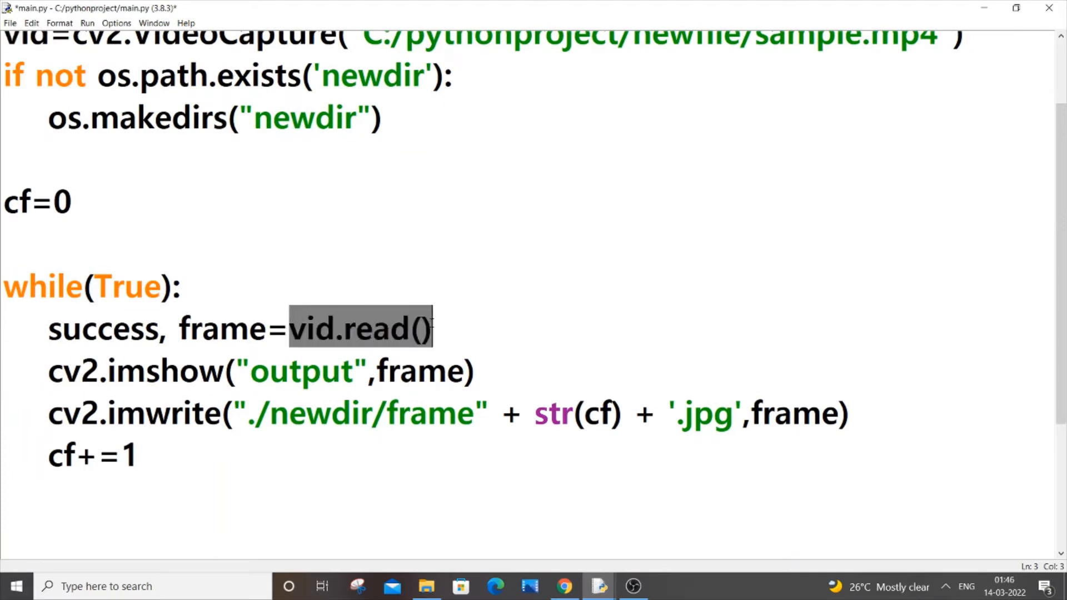
pyautogui.doubleClick(221, 327)
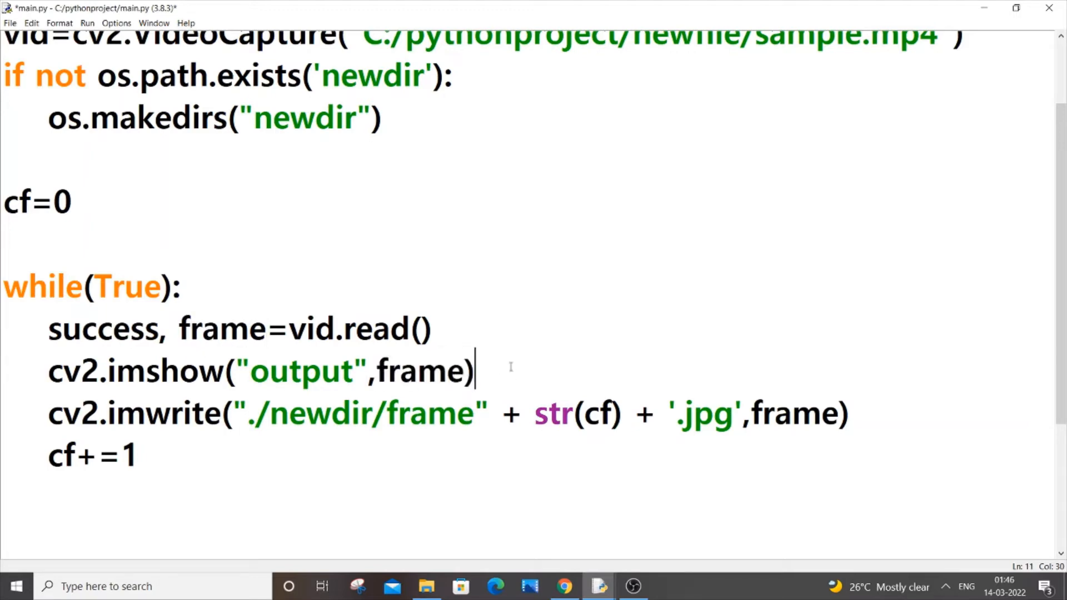
pyautogui.click(433, 328)
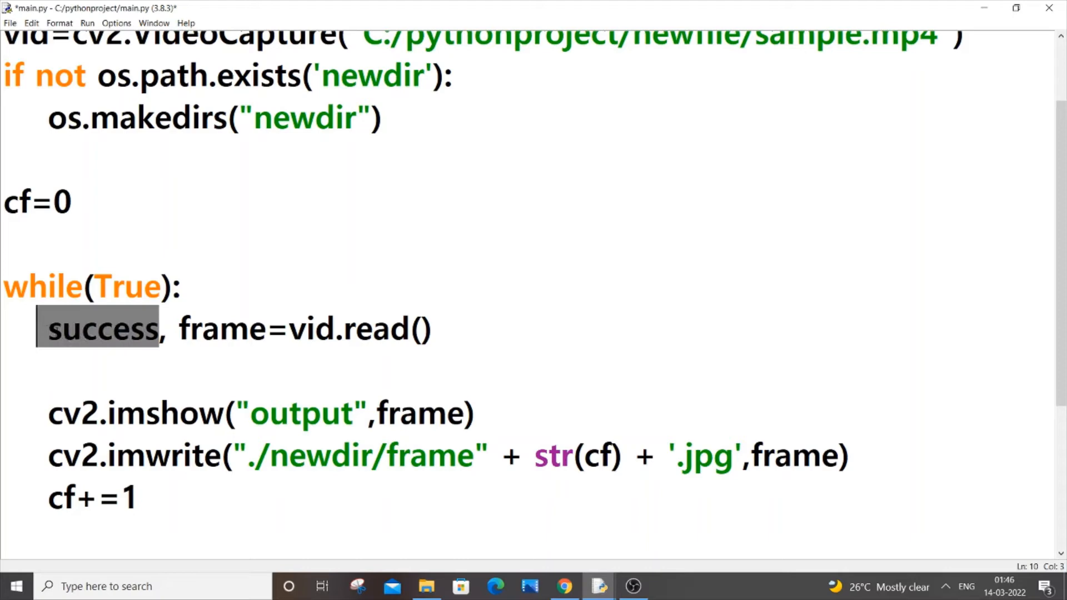
pyautogui.doubleClick(346, 328)
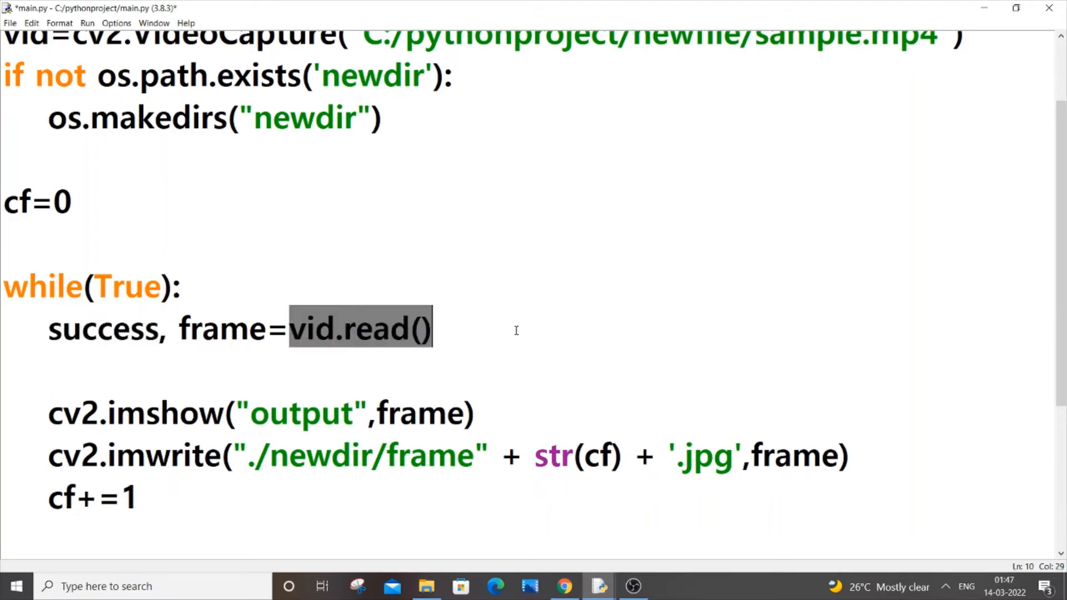
# - Type the 'success:' condition on the new line inside the loop
pyautogui.click(433, 328)
pyautogui.write('if')
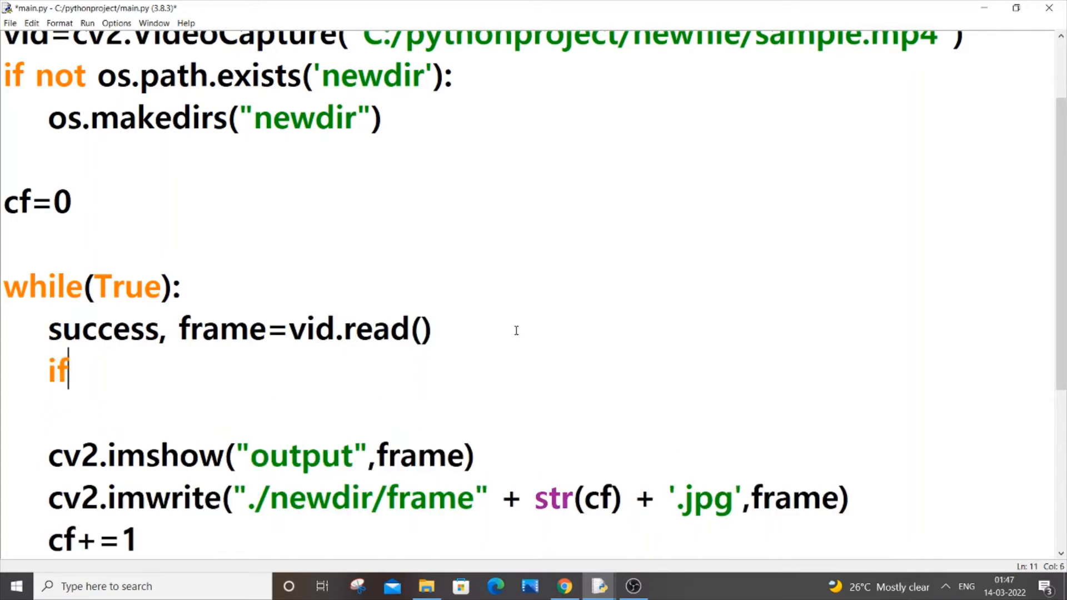
pyautogui.write('suc')
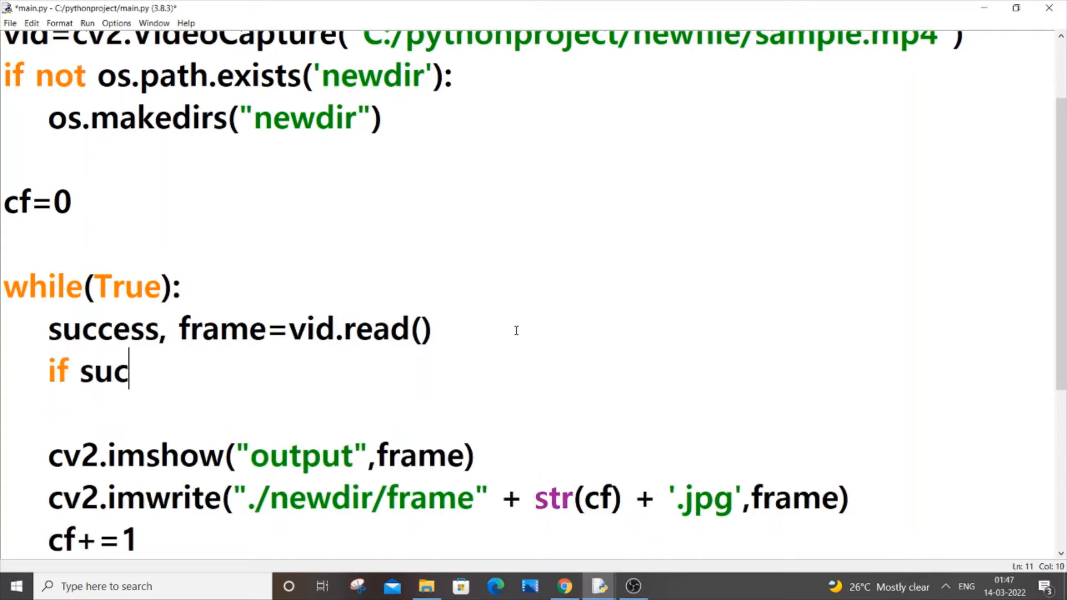
pyautogui.write('cess:')
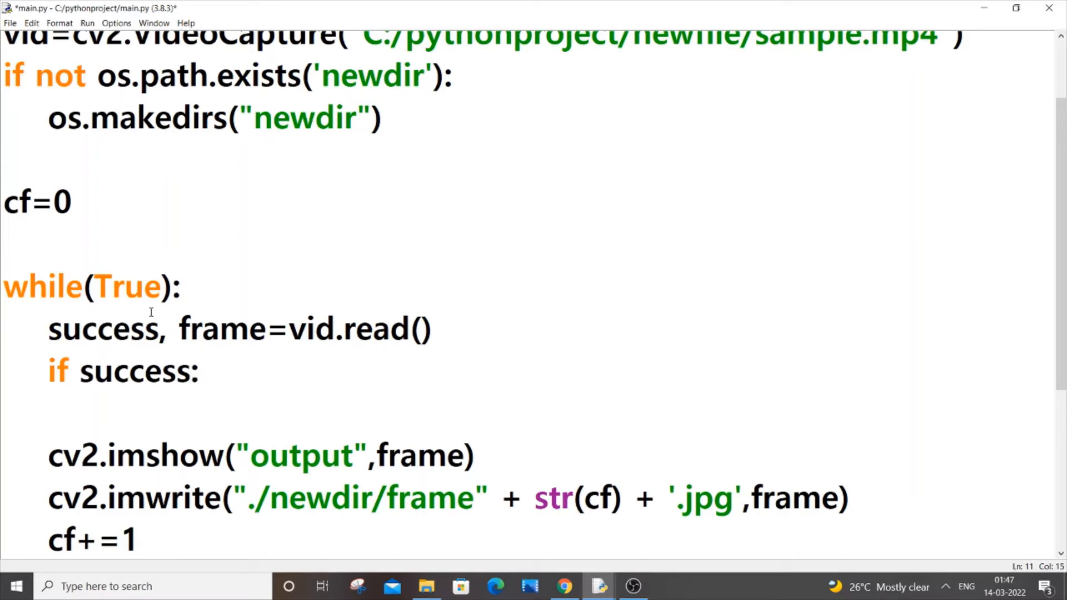
pyautogui.doubleClick(122, 370)
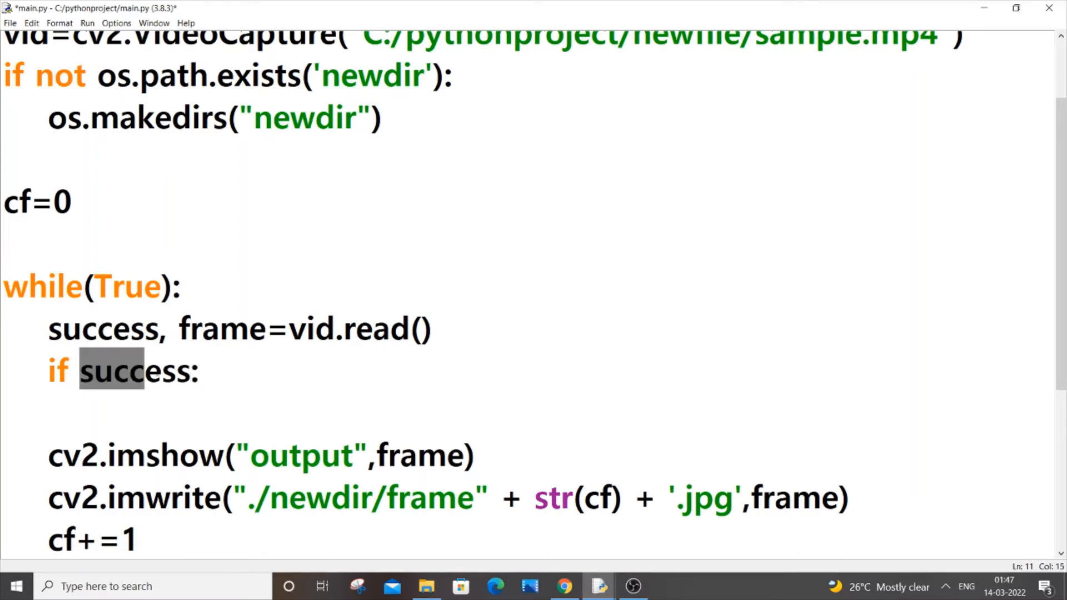
pyautogui.scroll(3)
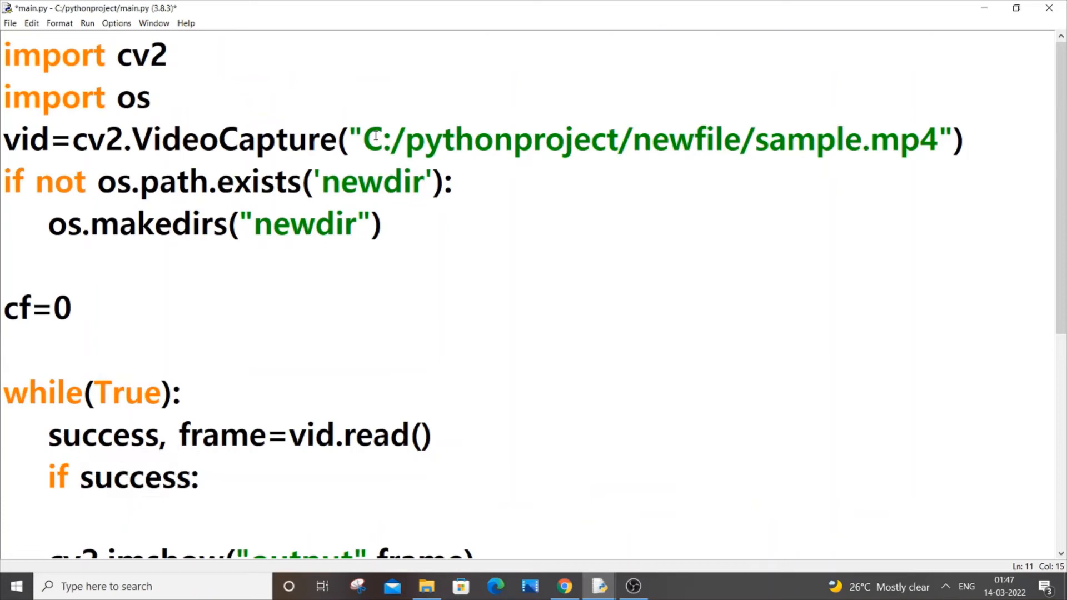
pyautogui.scroll(-3)
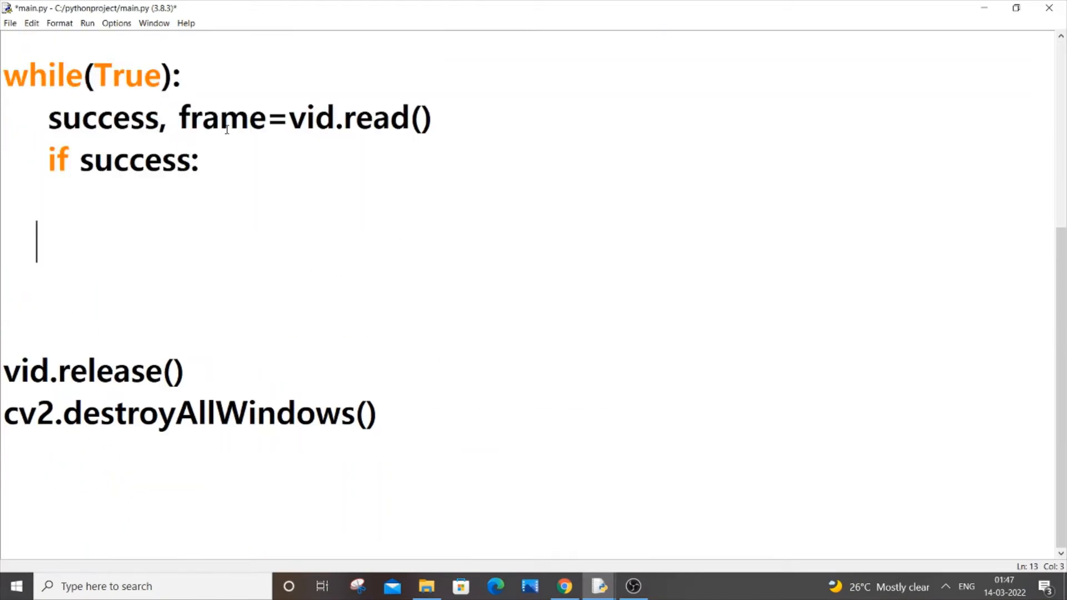
# - Add cv2.imshow("output",frame) and the else break, then review main.py
pyautogui.write('cv2.imshow("output",frame)')
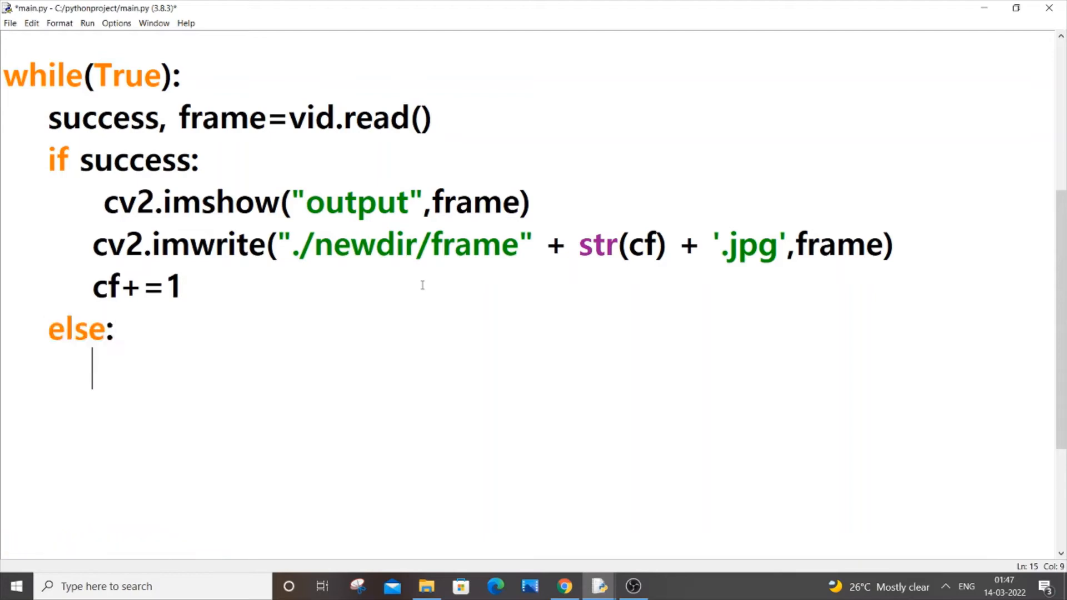
pyautogui.write('break')
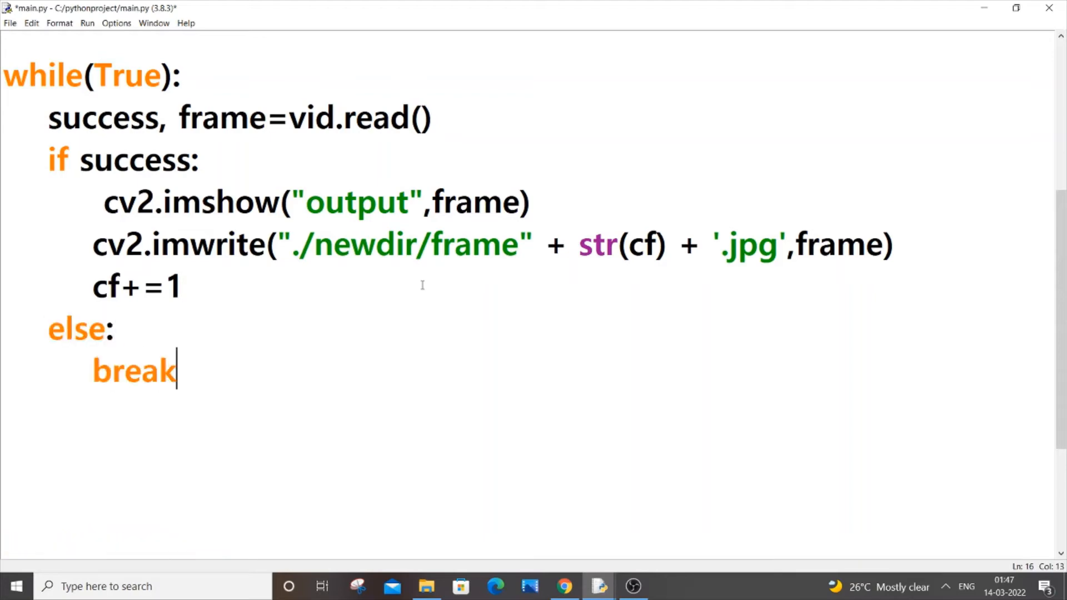
pyautogui.scroll(3)
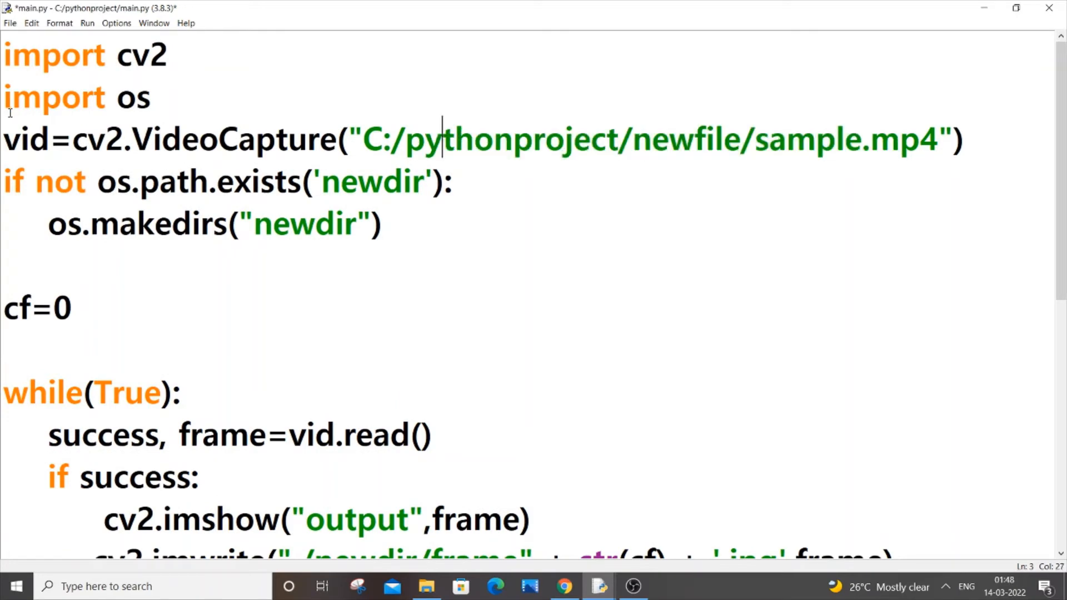
pyautogui.doubleClick(26, 139)
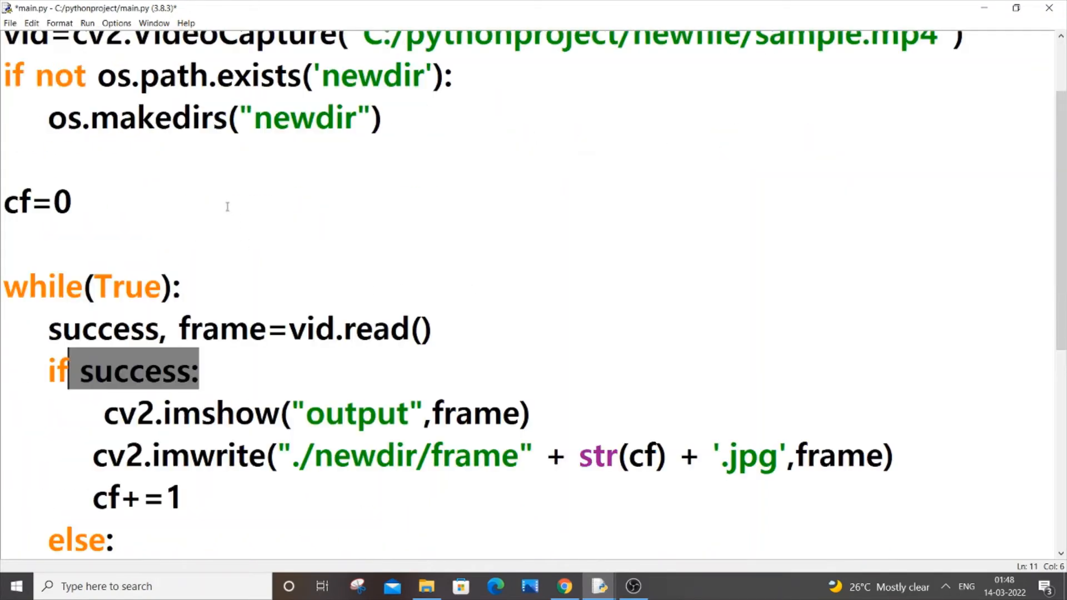
pyautogui.scroll(-3)
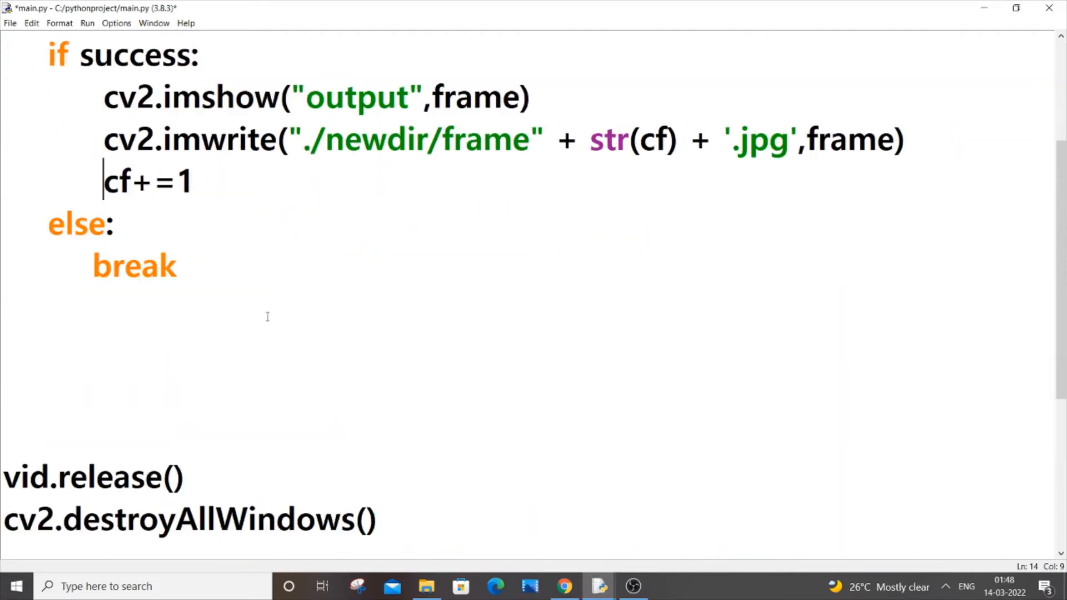
pyautogui.scroll(3)
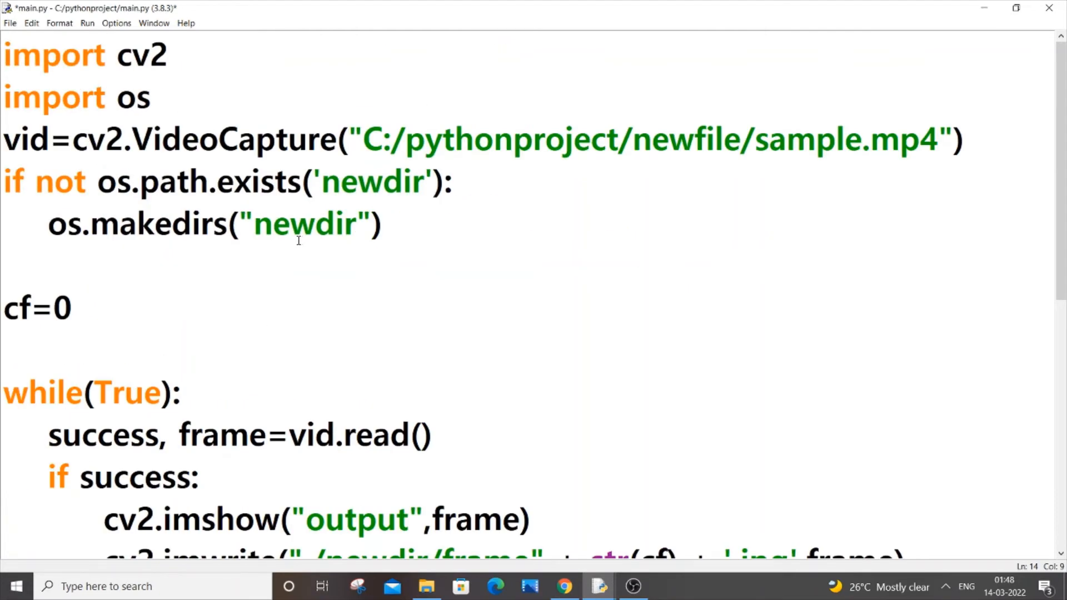
# - Save main.py with Ctrl+S and run it from the Run menu
pyautogui.press('ctrl+s')
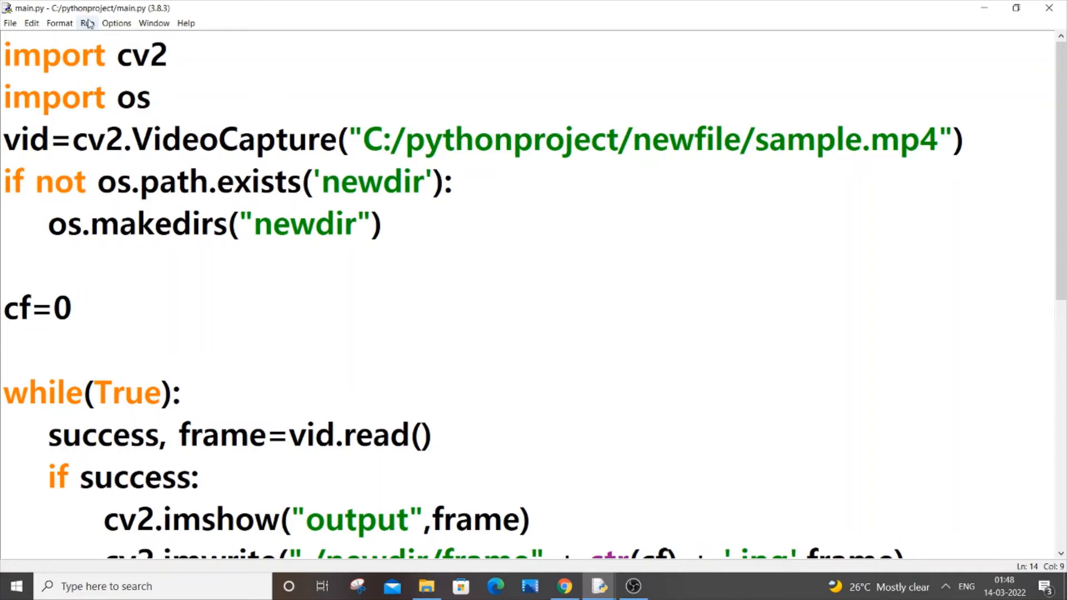
pyautogui.click(87, 22)
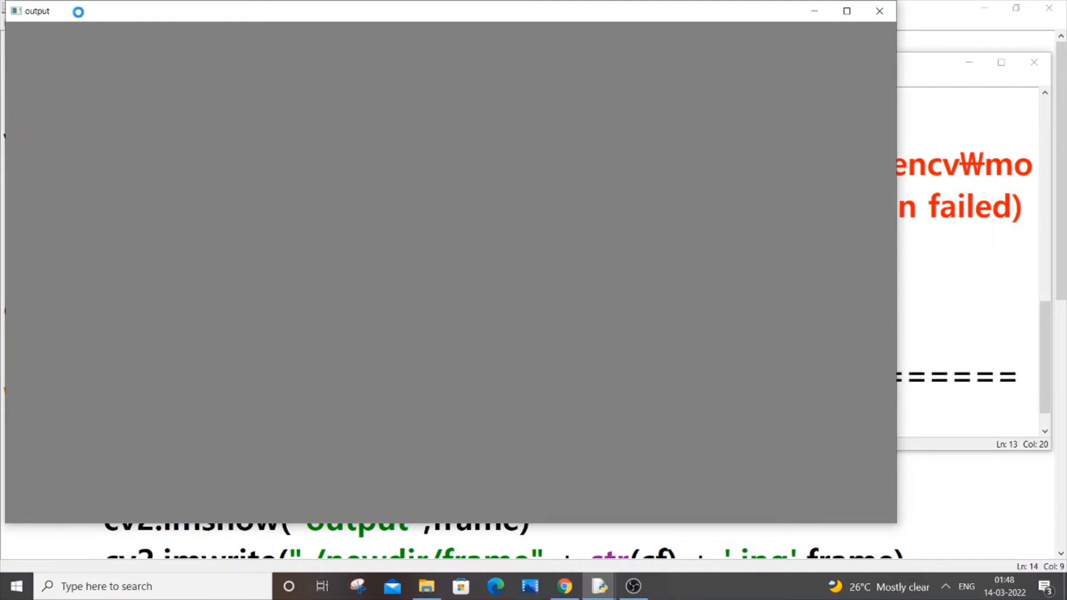
# - Check the 145 extracted frames in newdir, then return to the Python shell
pyautogui.click(427, 585)
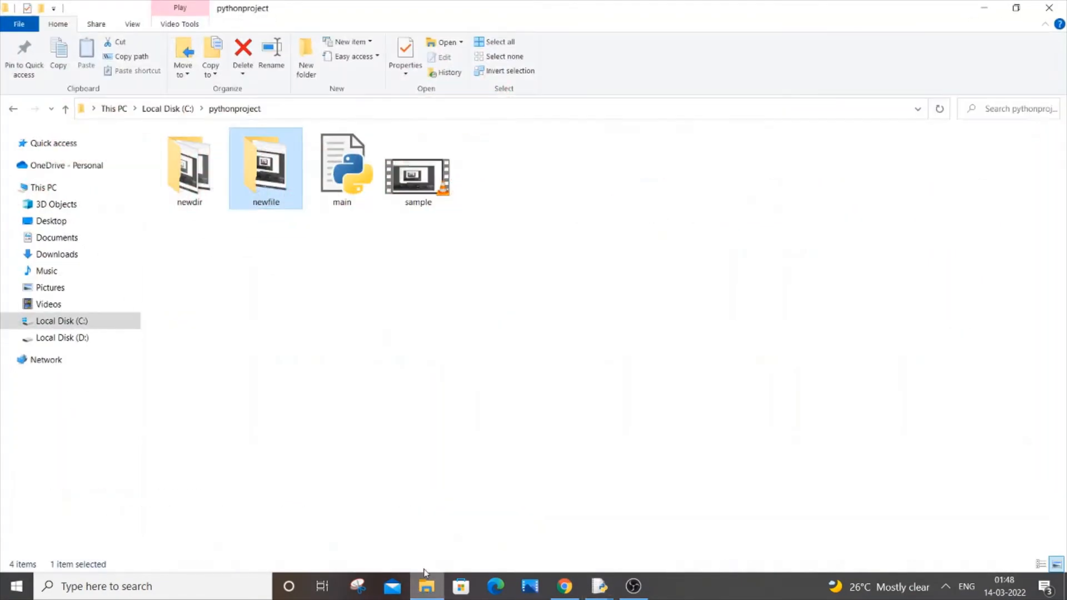
pyautogui.doubleClick(189, 167)
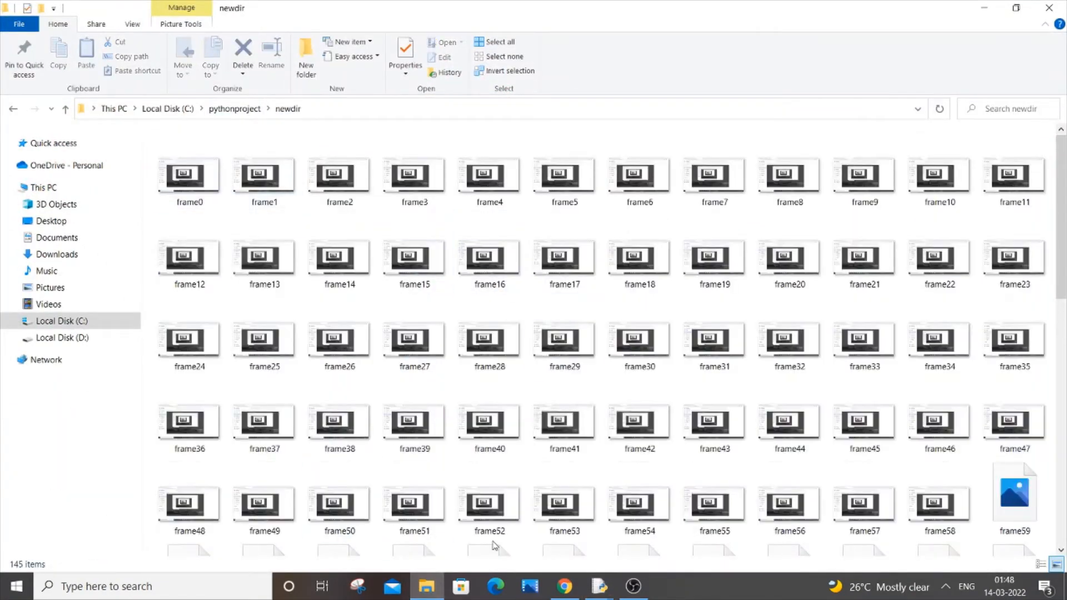
pyautogui.scroll(-3)
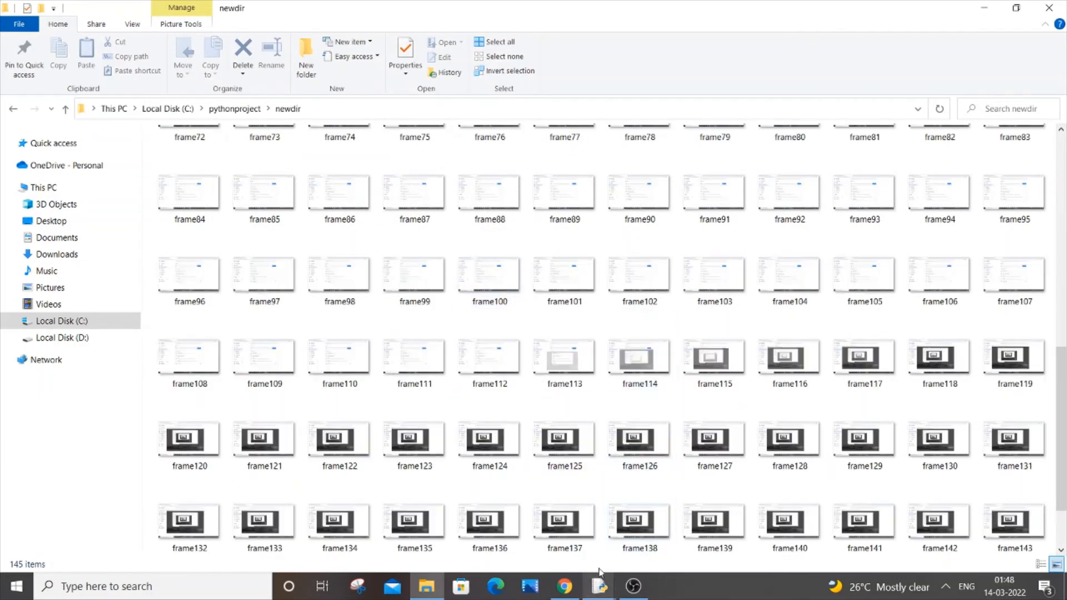
pyautogui.click(597, 585)
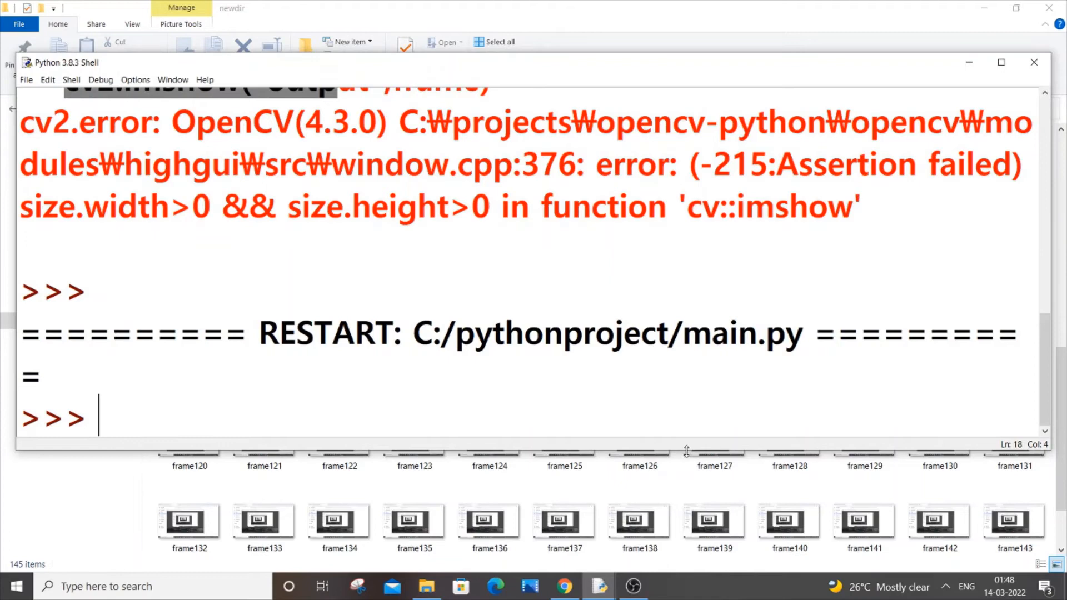
# - Scroll through main.py from the video path to the loop, caret after break
pyautogui.scroll(3)
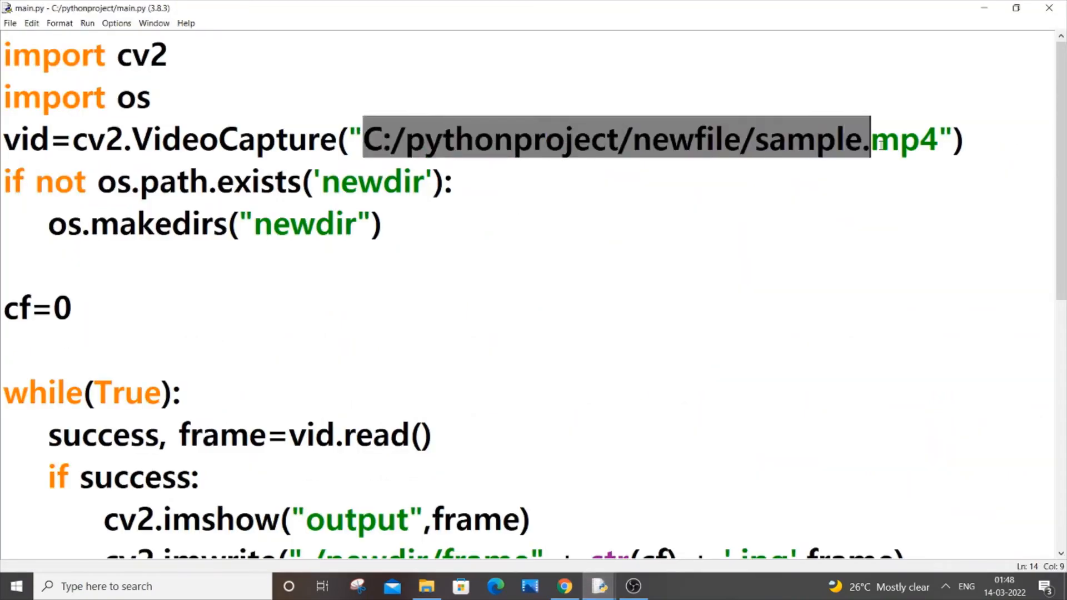
pyautogui.scroll(-3)
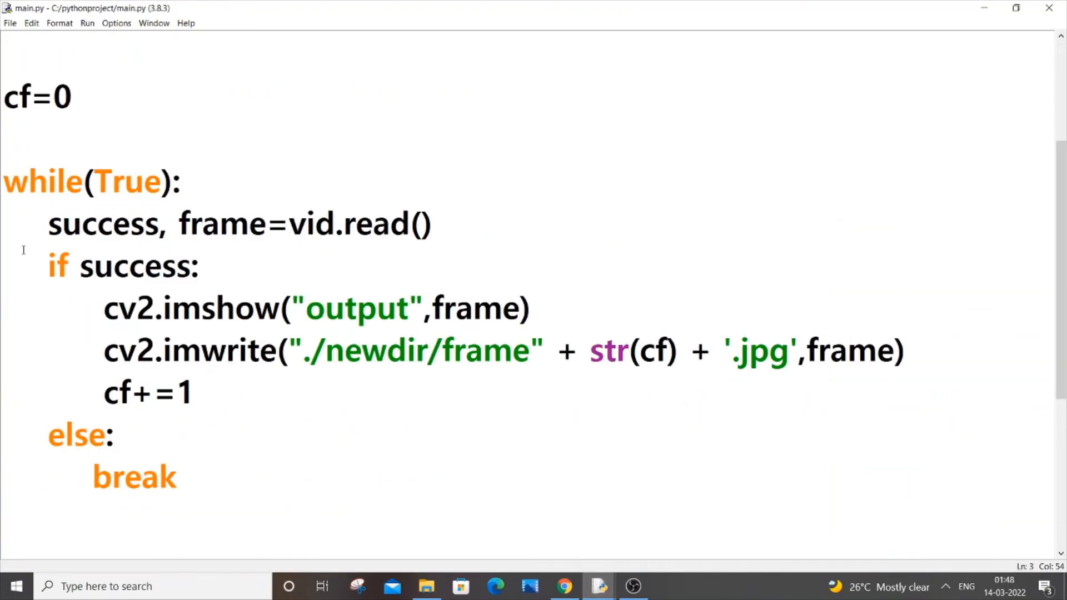
pyautogui.click(177, 476)
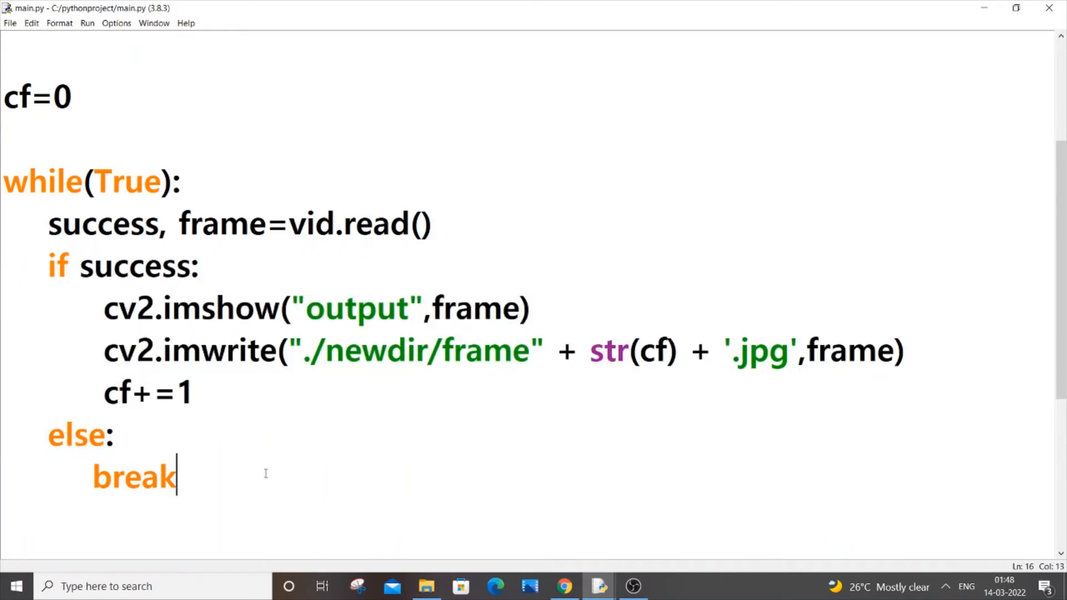
pyautogui.scroll(3)
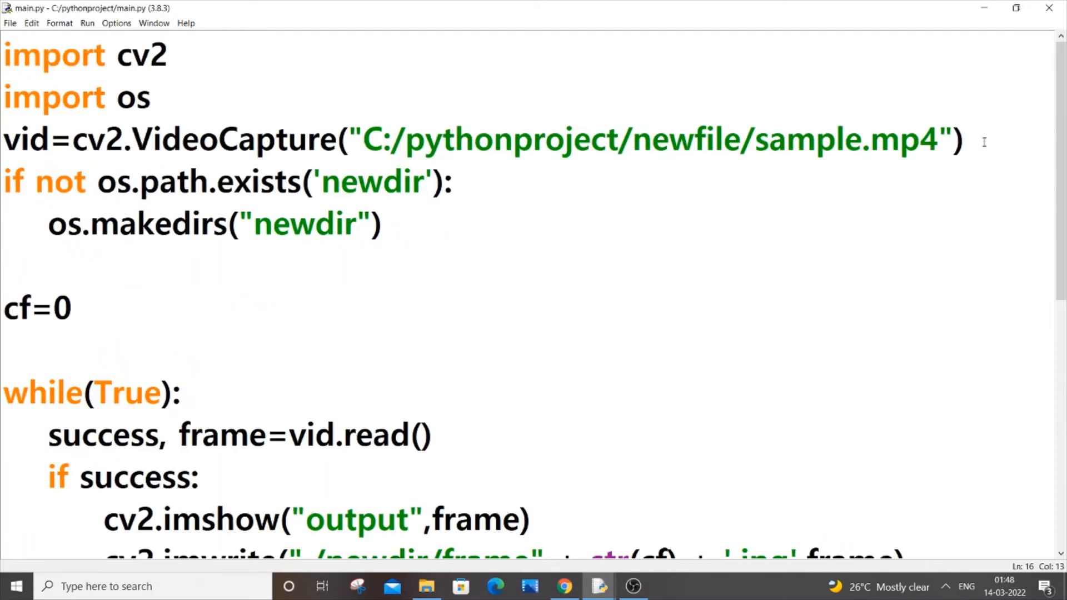
# - Scroll the loop and dedent the imwrite line out of the if success block
pyautogui.scroll(-3)
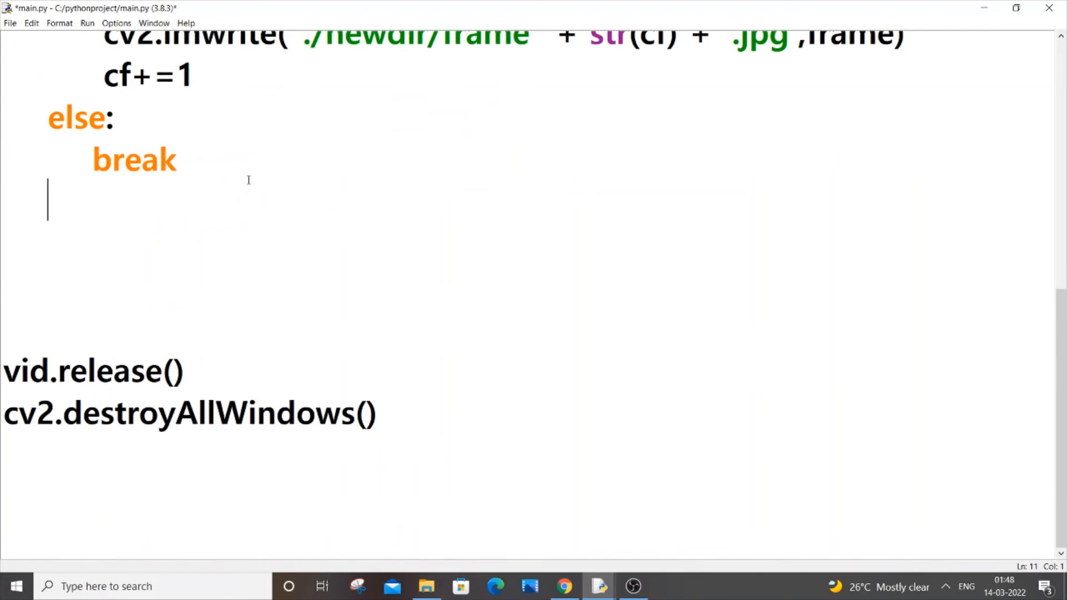
pyautogui.scroll(3)
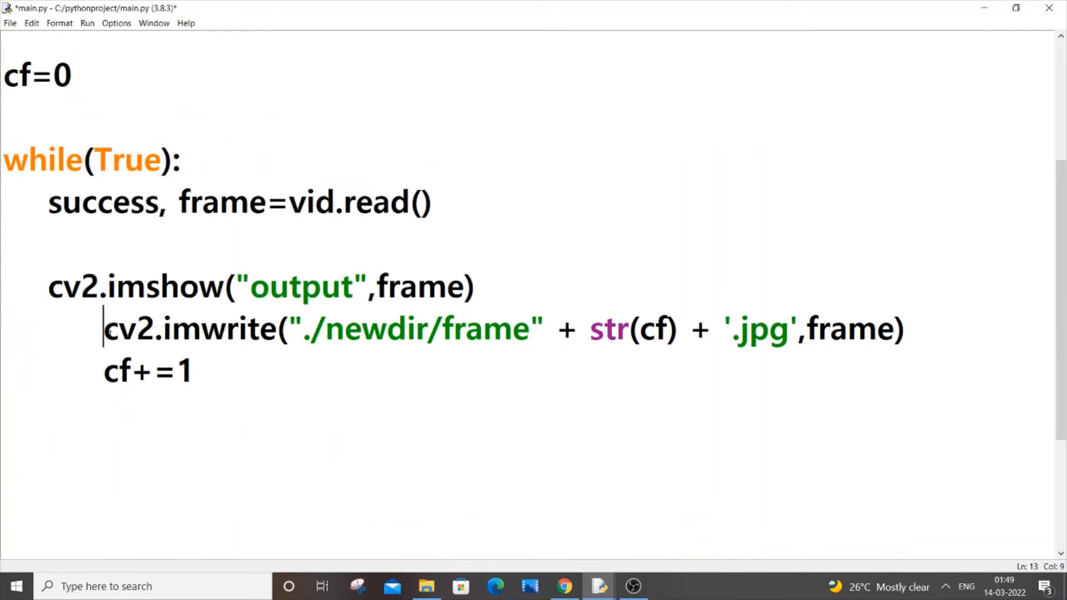
pyautogui.press('Backspace')
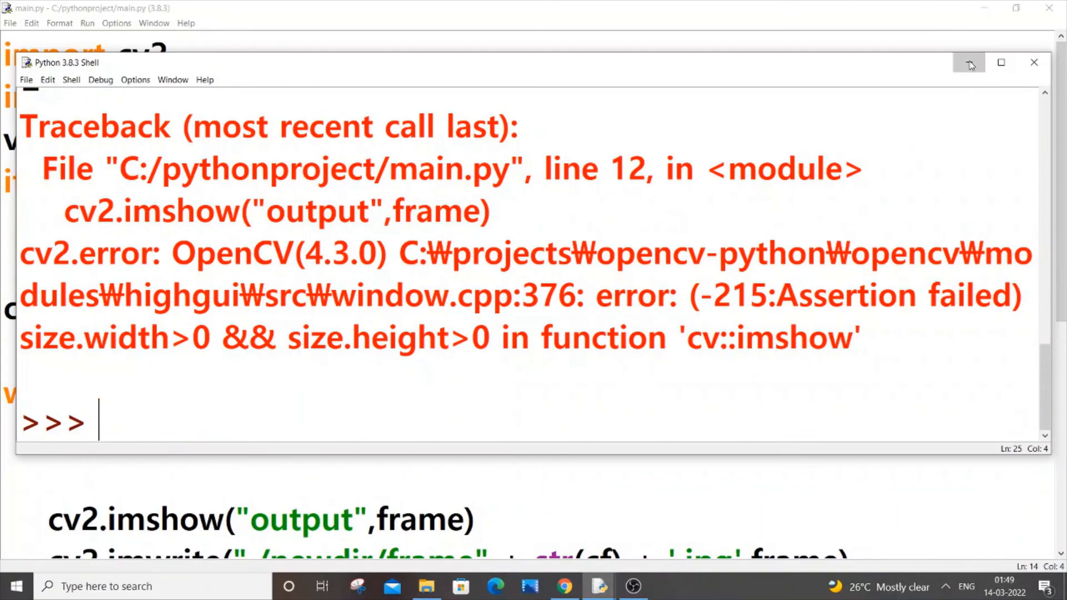
# - Minimize the Python Shell traceback and scroll main.py to the unguarded while loop
pyautogui.click(969, 63)
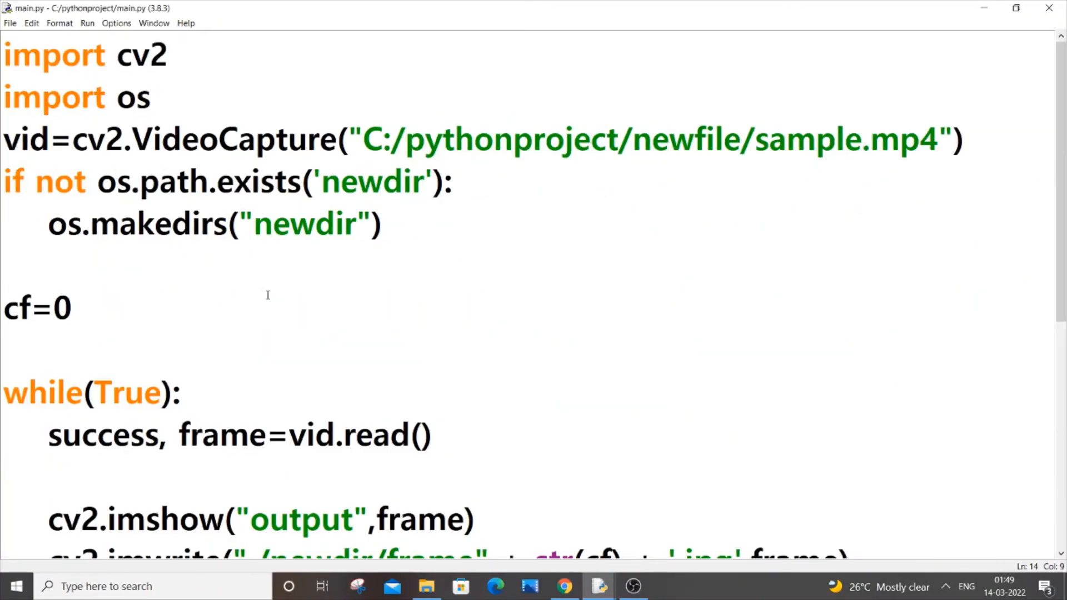
pyautogui.scroll(-3)
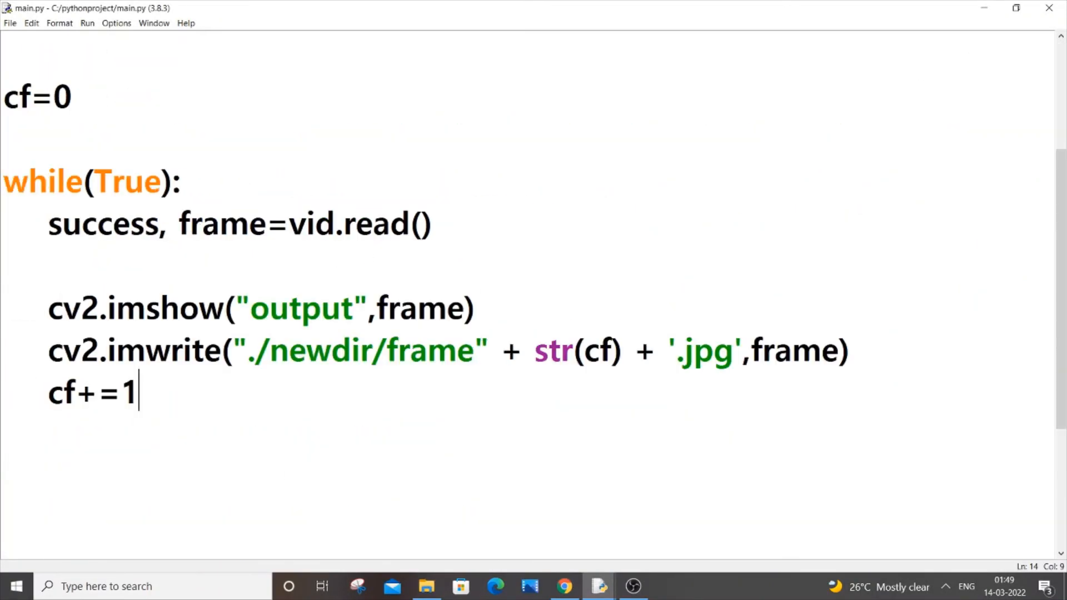
pyautogui.doubleClick(408, 307)
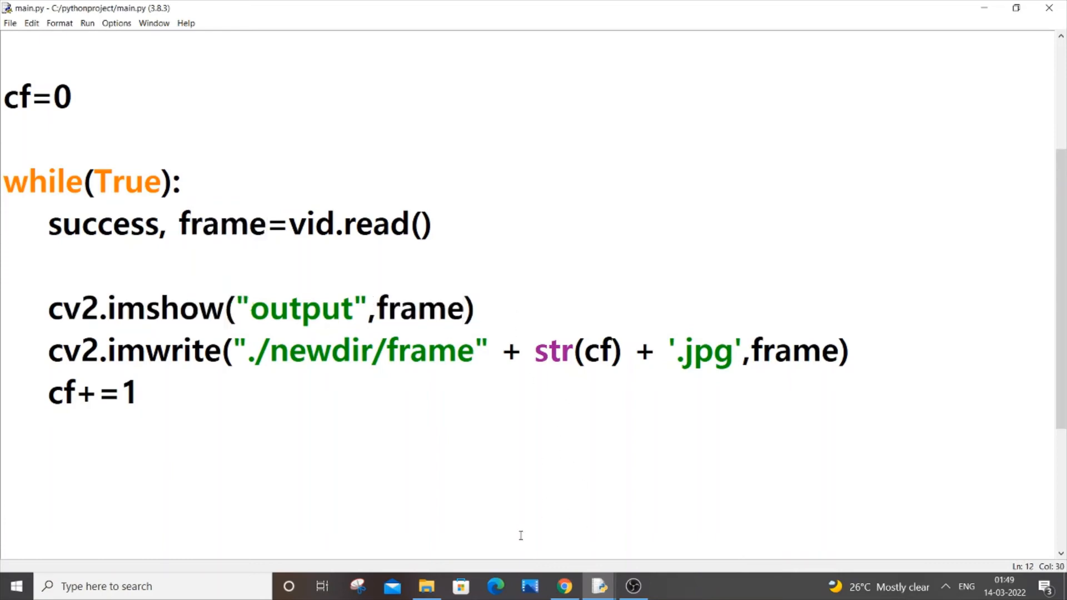
# - Check the 145 extracted frames in newdir, then return to main.py's editor
pyautogui.click(426, 585)
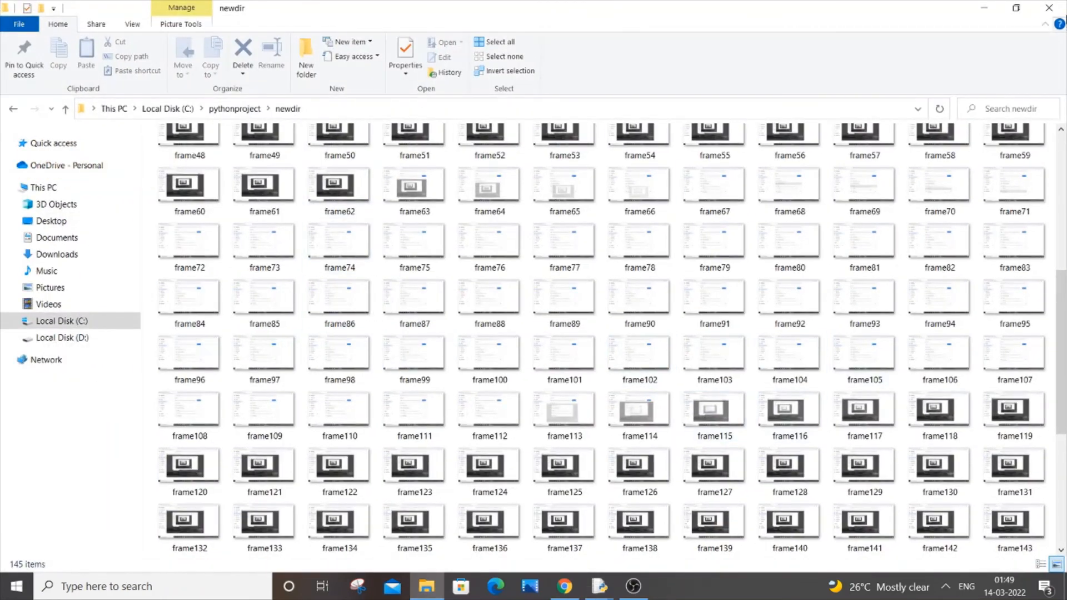
pyautogui.click(597, 585)
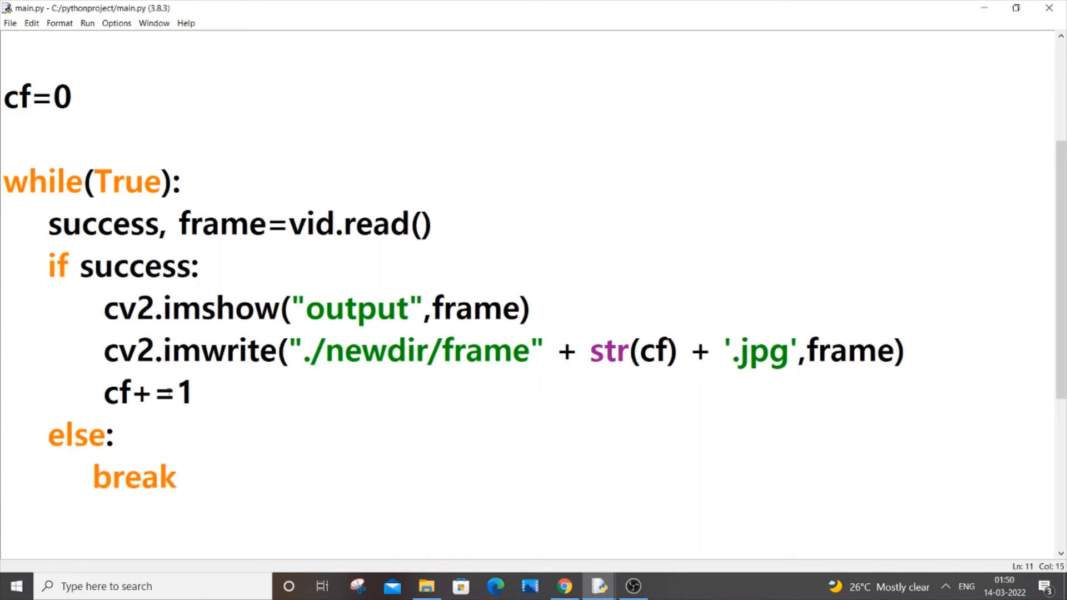
pyautogui.click(198, 265)
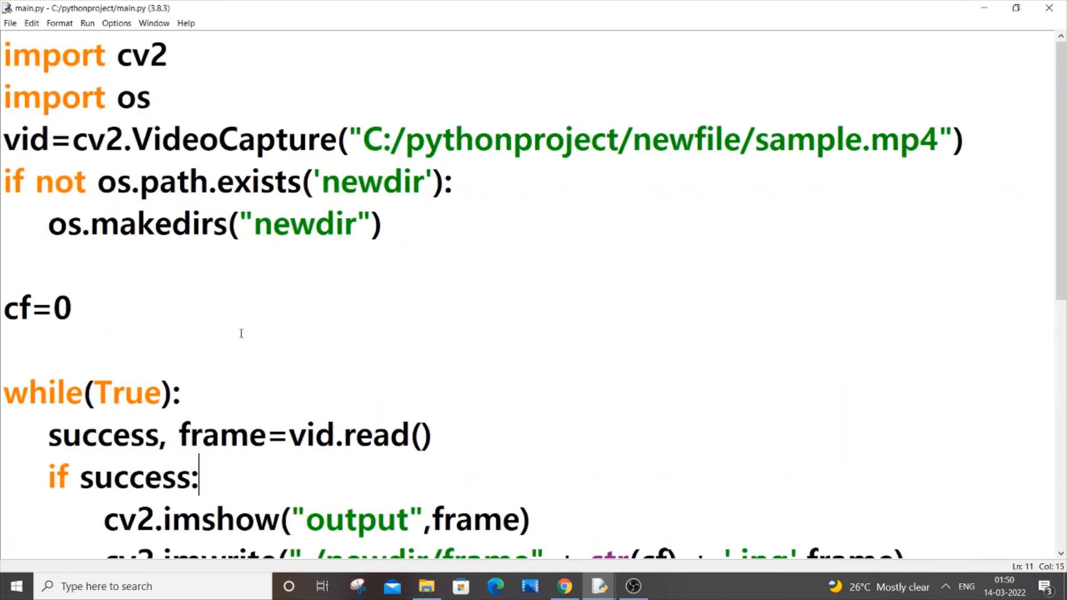
pyautogui.moveTo(512, 206)
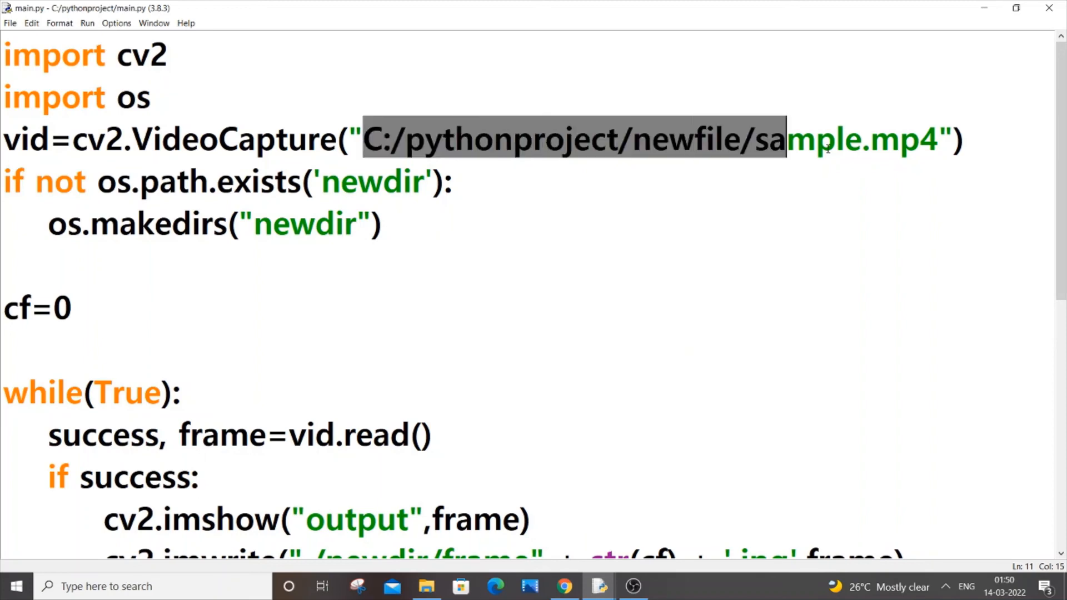
pyautogui.scroll(-3)
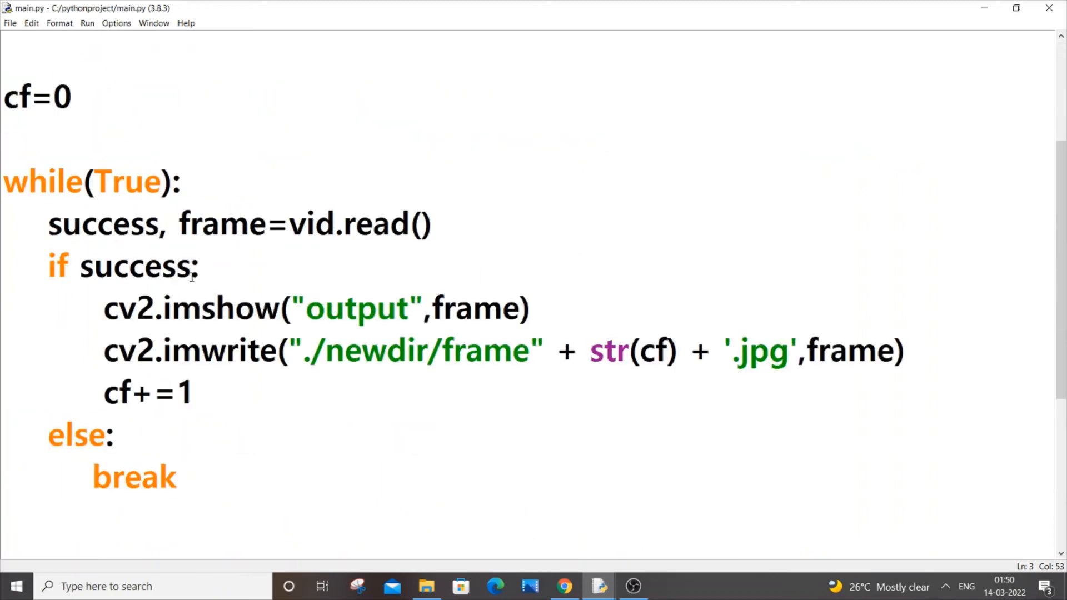